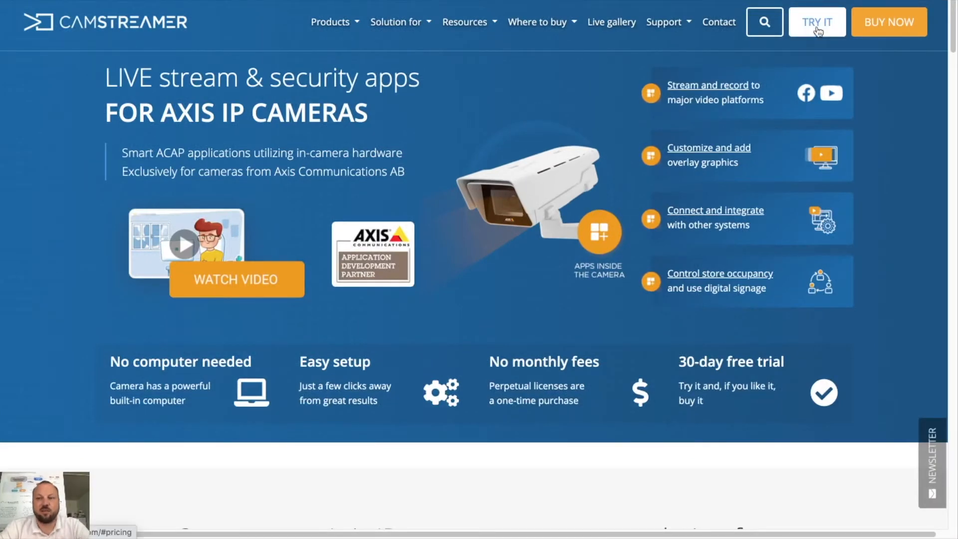
Step: From the pricing section request a CamStreamer App free trial, filling the e-mail and having the license code mailed
{"action": "scroll", "scroll_direction": "down", "scroll_amount": 3}
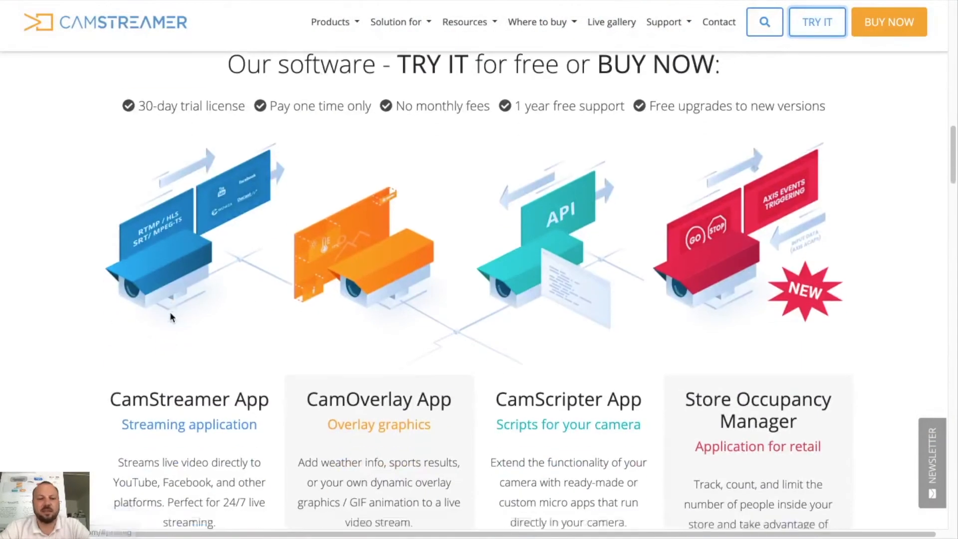
{"action": "scroll", "scroll_direction": "down", "scroll_amount": 3}
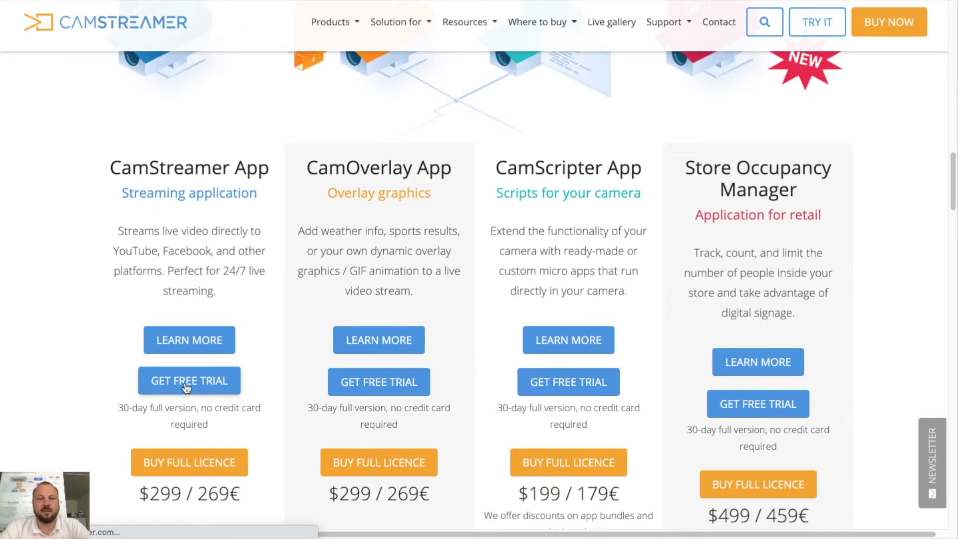
{"action": "left_click", "coordinate": [190, 380]}
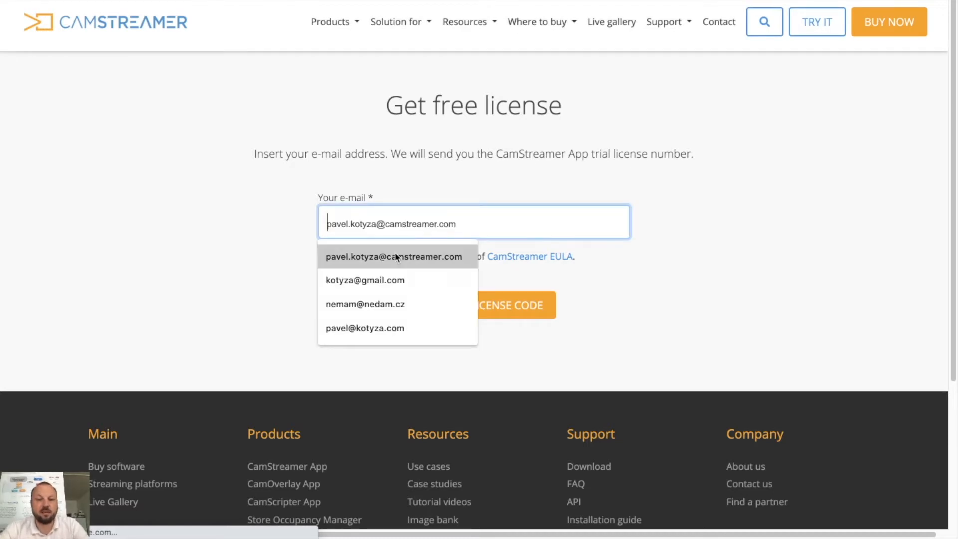
{"action": "left_click", "coordinate": [394, 256]}
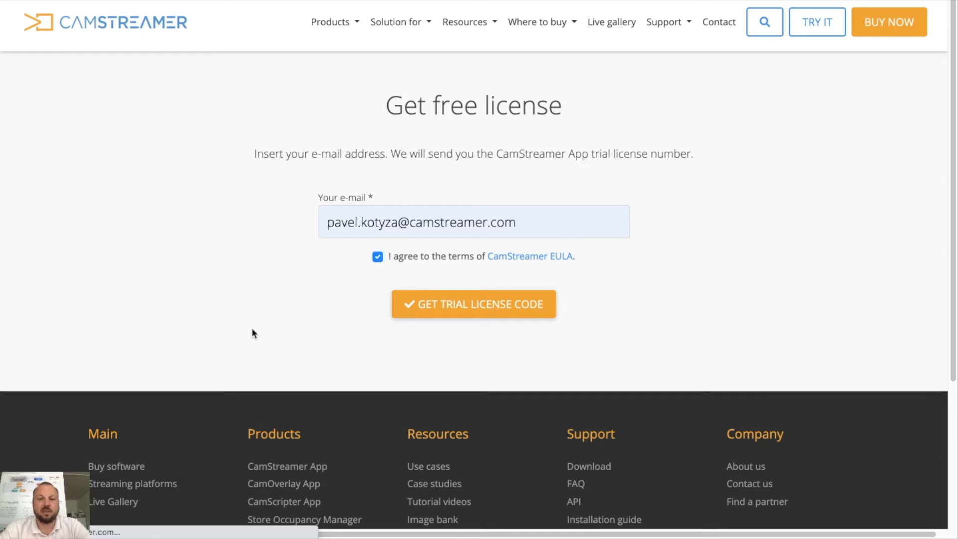
{"action": "left_click", "coordinate": [474, 303]}
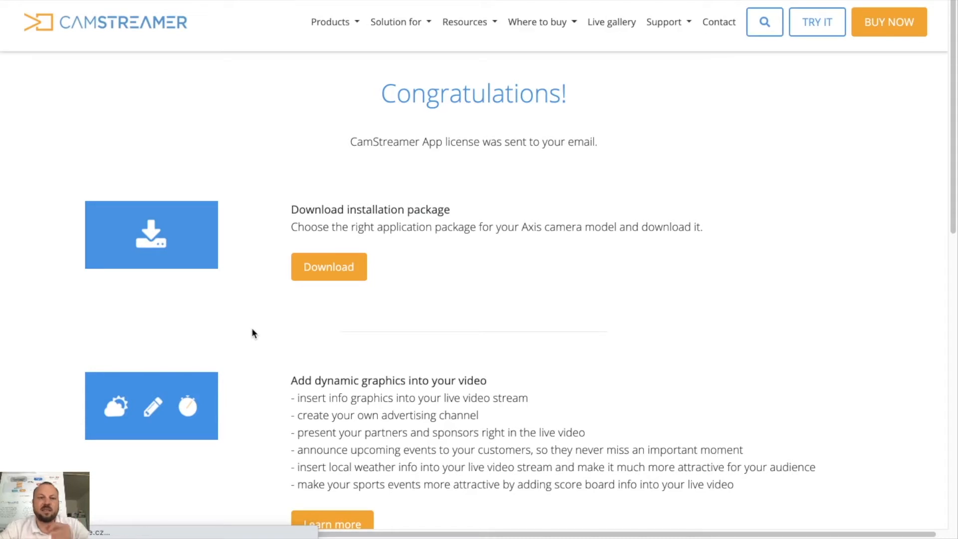
{"action": "mouse_move", "coordinate": [320, 258]}
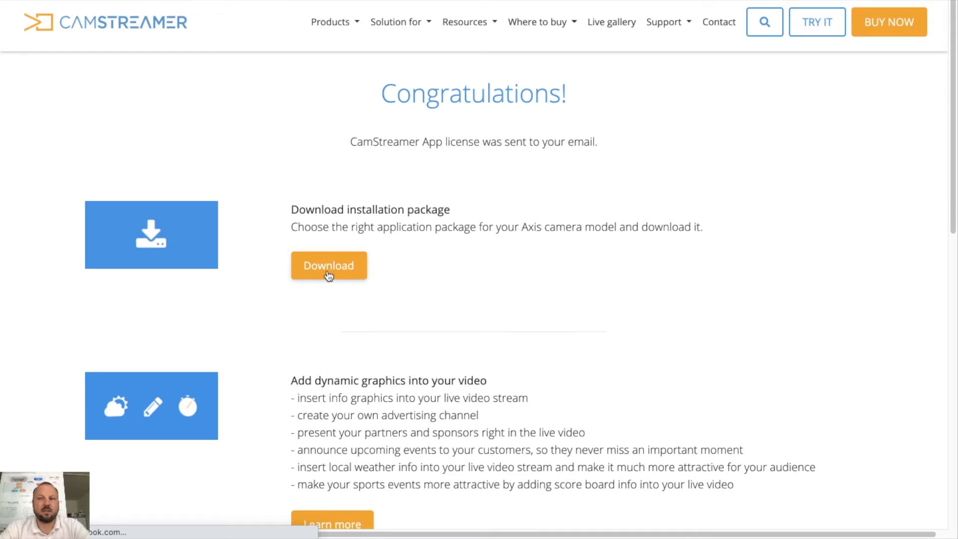
Step: Search the download page for Q3515 and download CamStreamer App v3.10.0 for Q3515-LV, acknowledging the firmware notice
{"action": "left_click", "coordinate": [330, 265]}
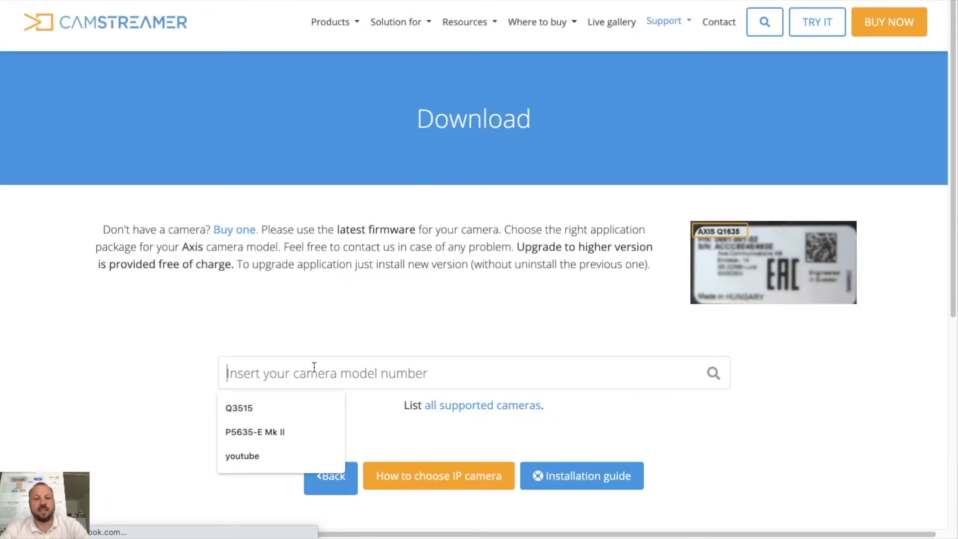
{"action": "type", "text": "Q"}
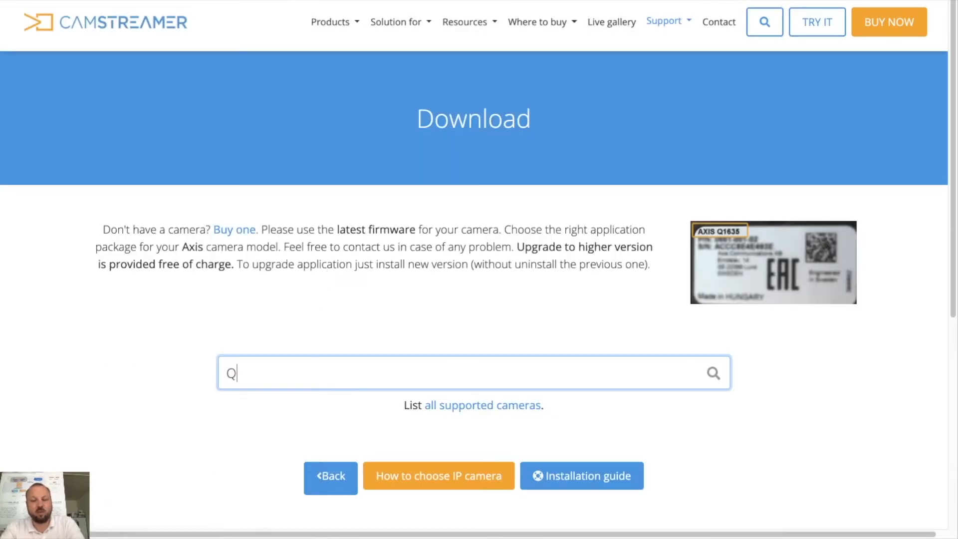
{"action": "type", "text": "3515"}
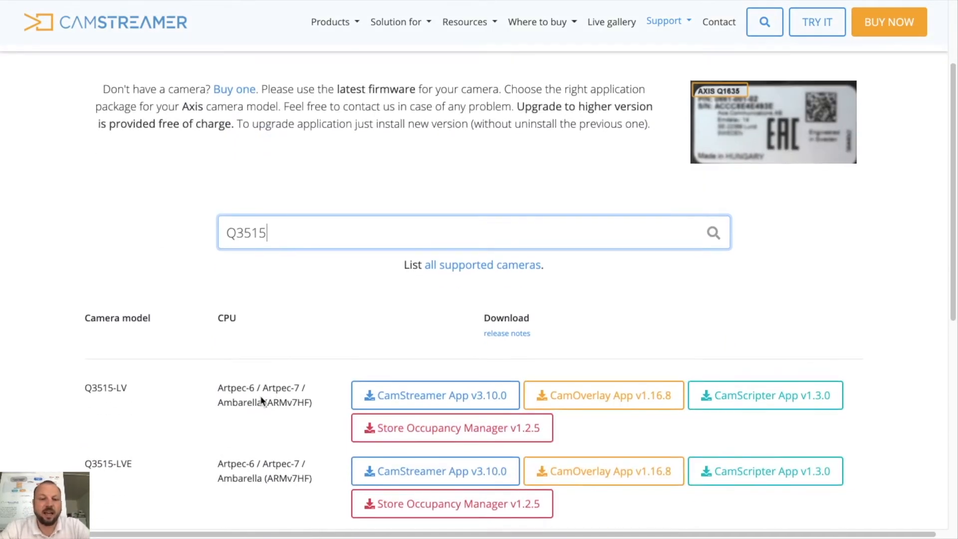
{"action": "scroll", "scroll_direction": "down", "scroll_amount": 3}
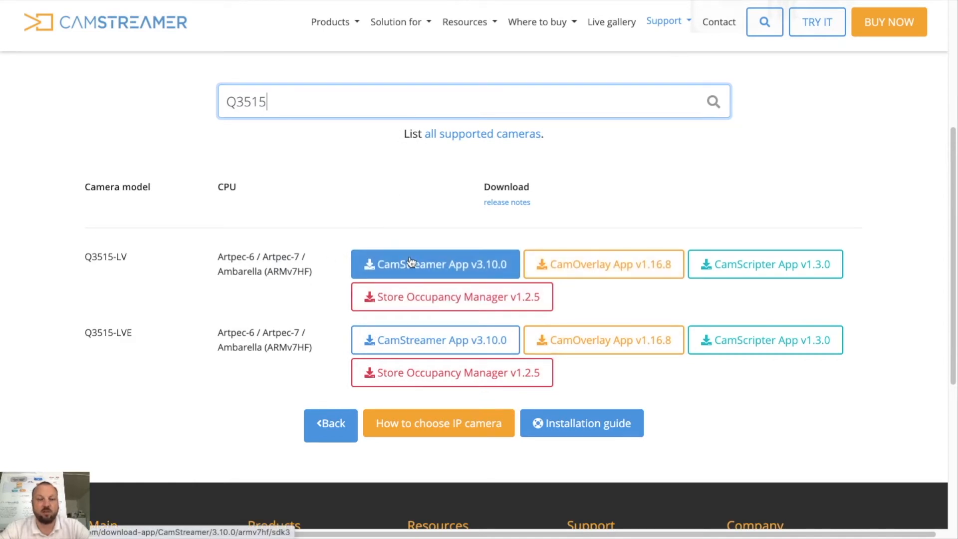
{"action": "left_click", "coordinate": [435, 264]}
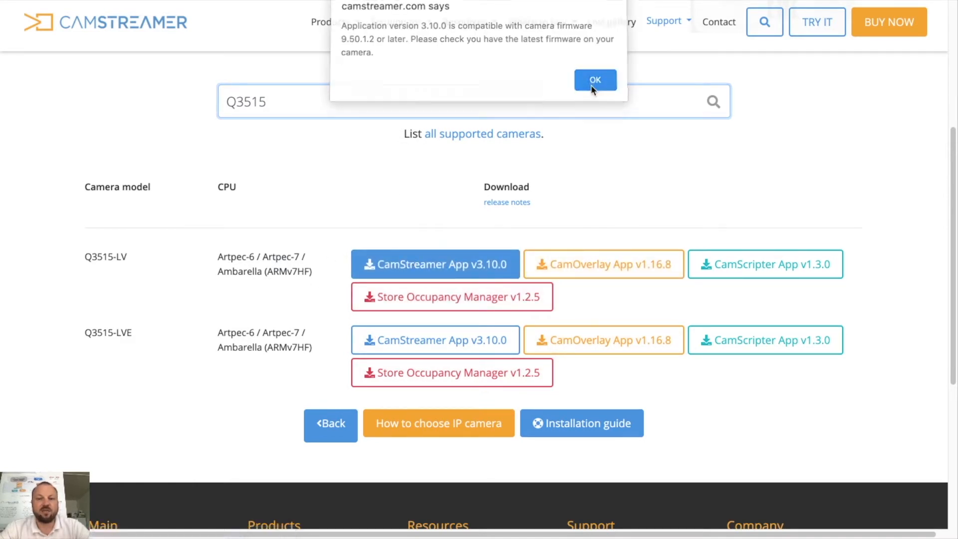
{"action": "left_click", "coordinate": [595, 80]}
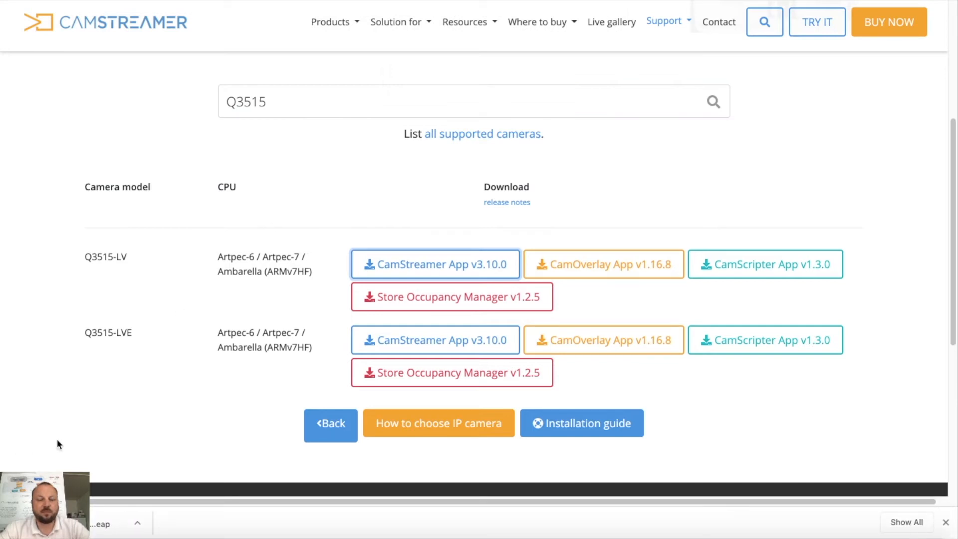
{"action": "mouse_move", "coordinate": [353, 181]}
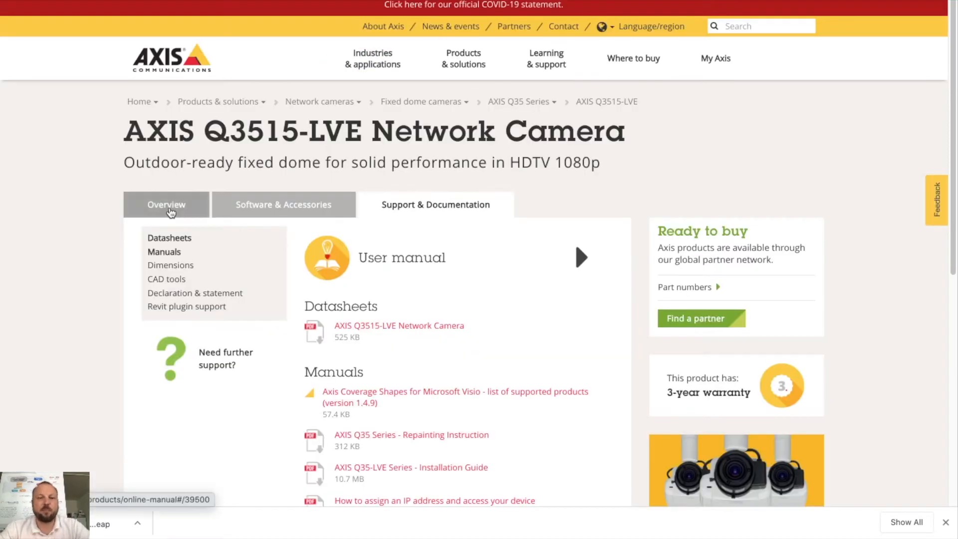
{"action": "scroll", "scroll_direction": "down", "scroll_amount": 3}
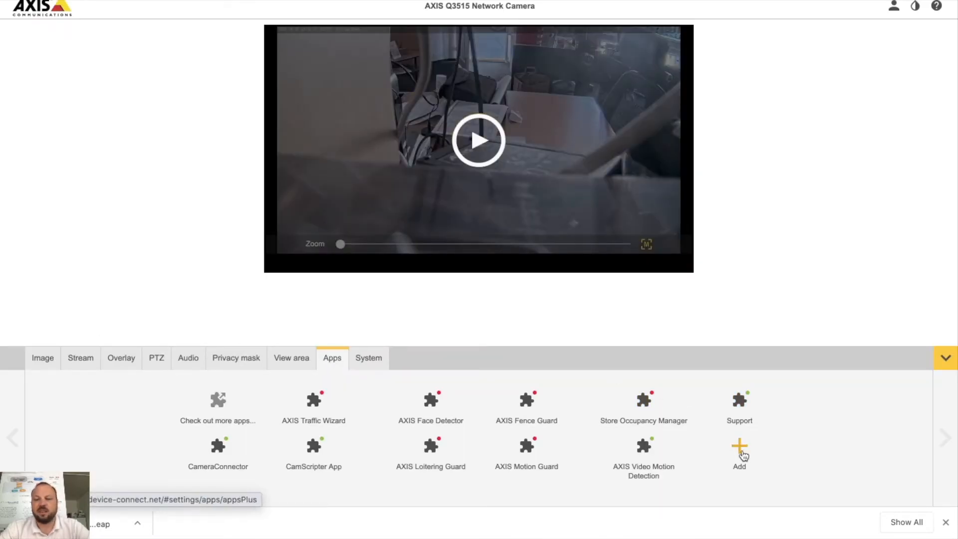
Step: Add a new app on the camera from the downloaded .eap package and install it
{"action": "left_click", "coordinate": [740, 446]}
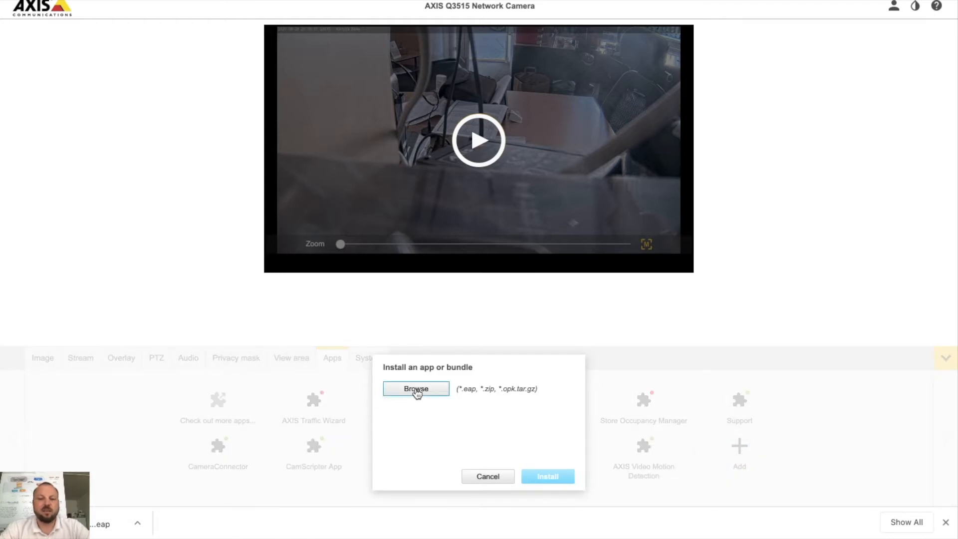
{"action": "left_click", "coordinate": [416, 389]}
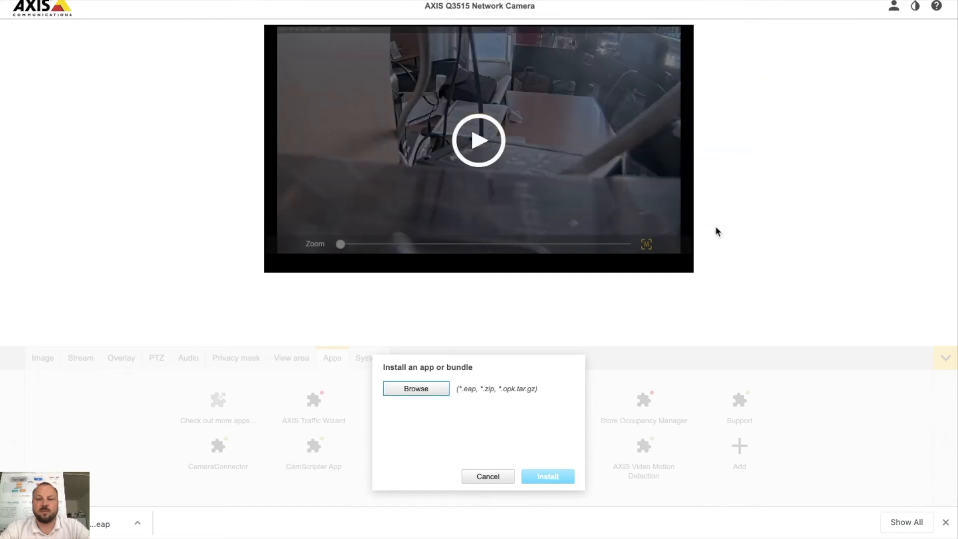
{"action": "left_click", "coordinate": [547, 476]}
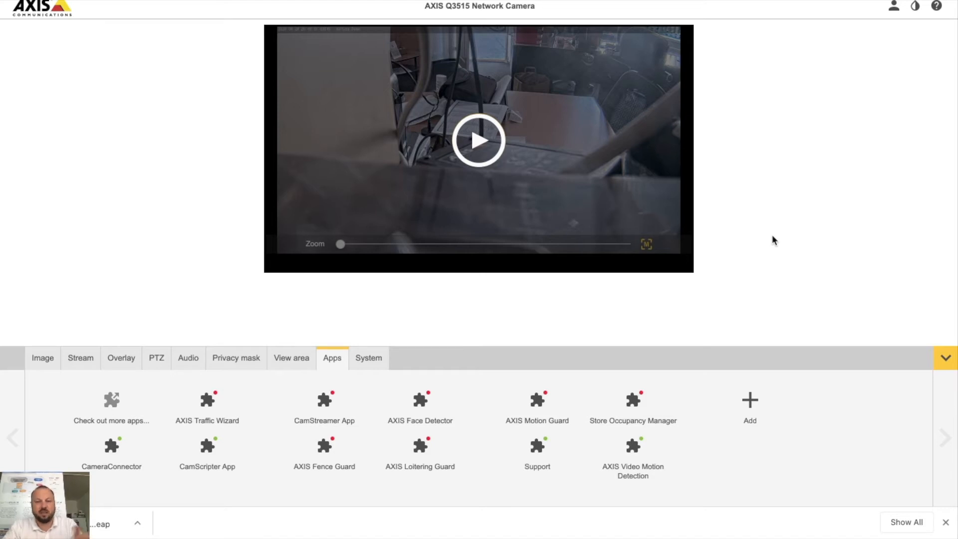
{"action": "mouse_move", "coordinate": [326, 404]}
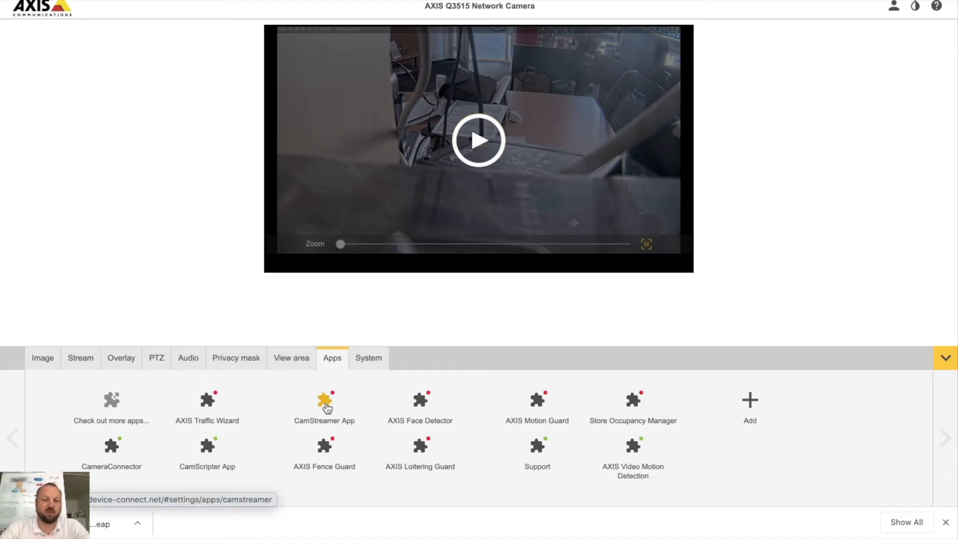
Step: Switch the CamStreamer App on and open its own web interface
{"action": "left_click", "coordinate": [324, 400]}
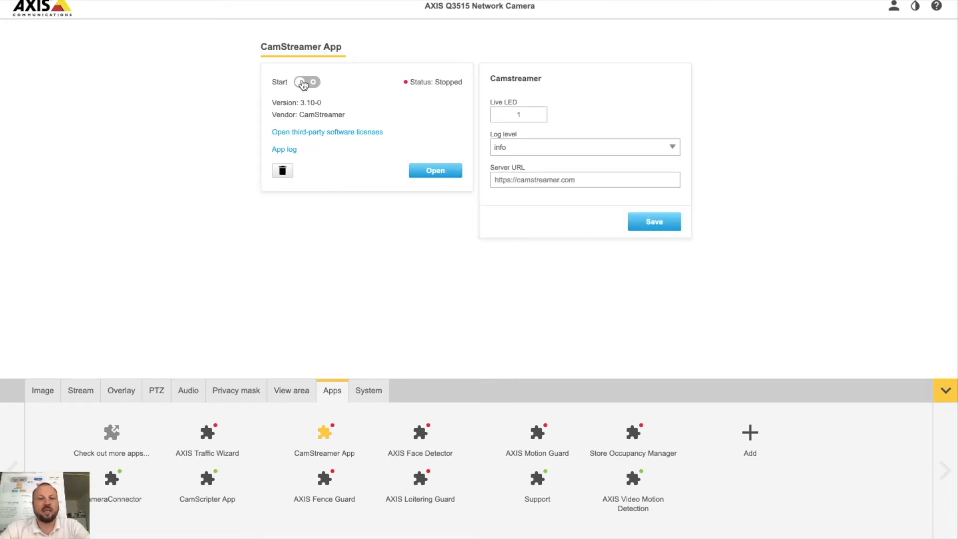
{"action": "left_click", "coordinate": [308, 82]}
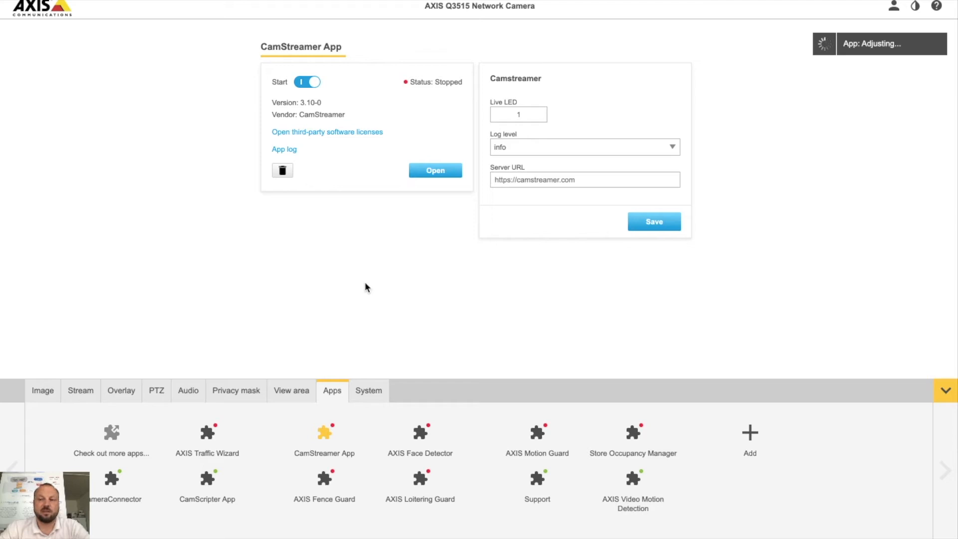
{"action": "left_click", "coordinate": [435, 170]}
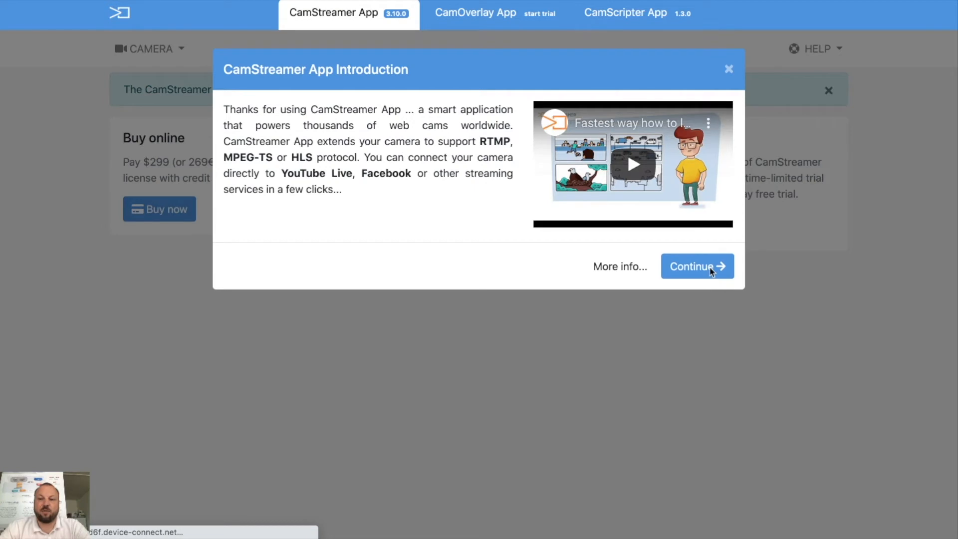
{"action": "left_click", "coordinate": [693, 266]}
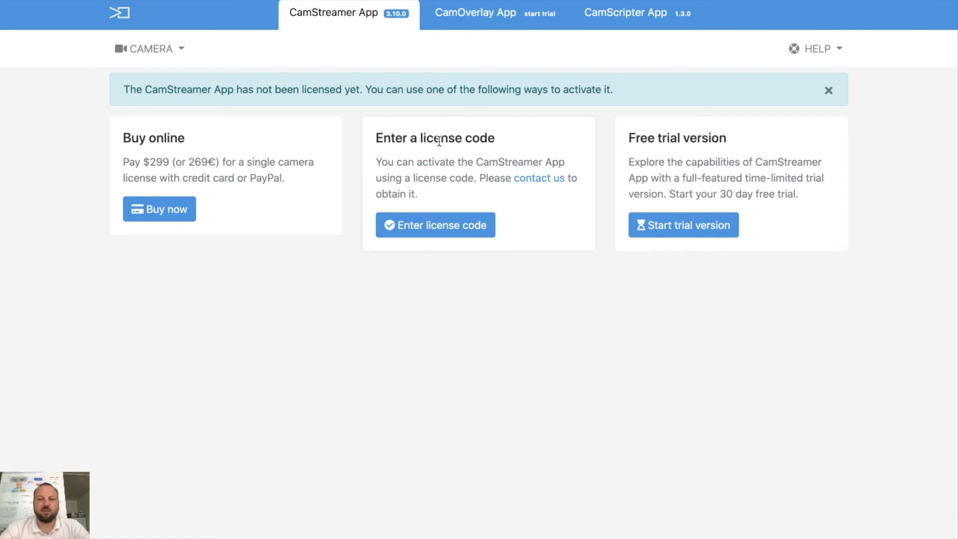
{"action": "mouse_move", "coordinate": [254, 144]}
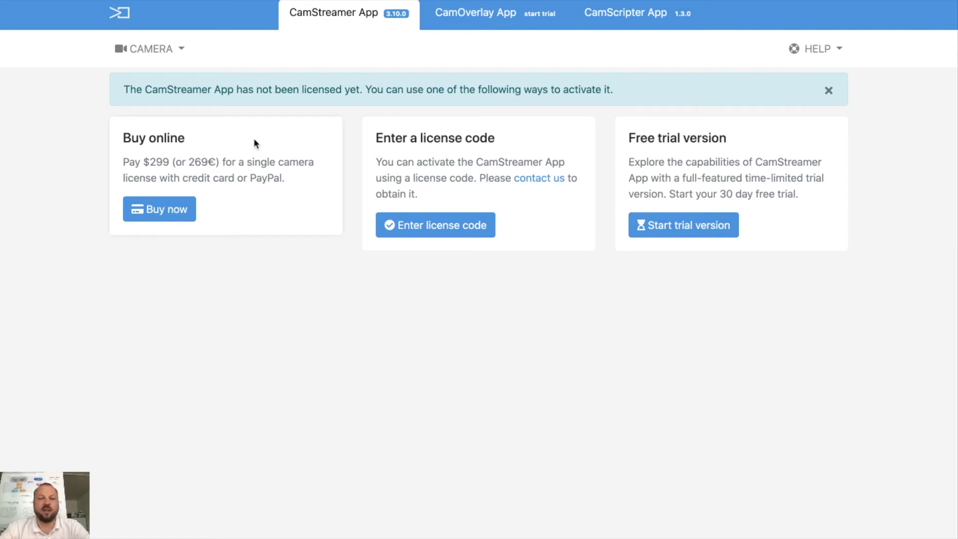
{"action": "mouse_move", "coordinate": [670, 178]}
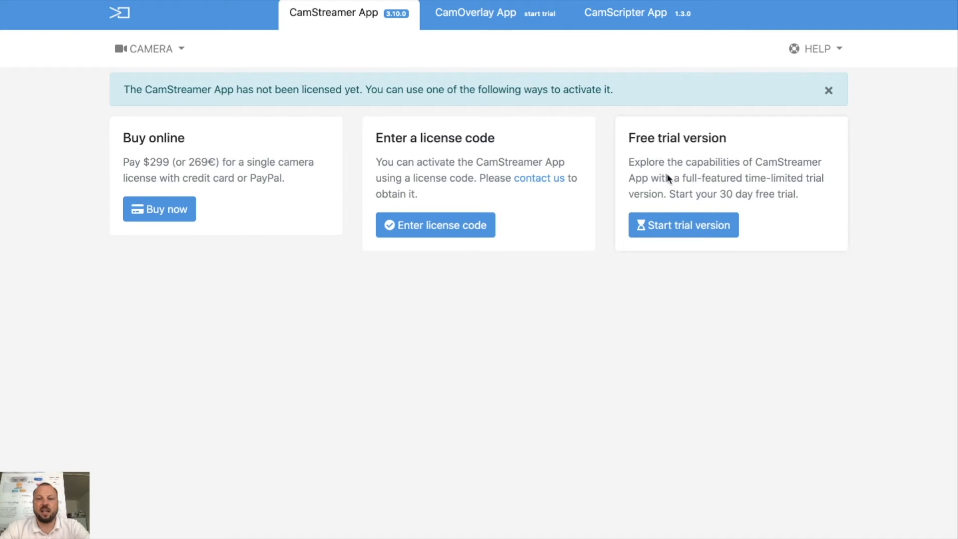
{"action": "left_click", "coordinate": [683, 225]}
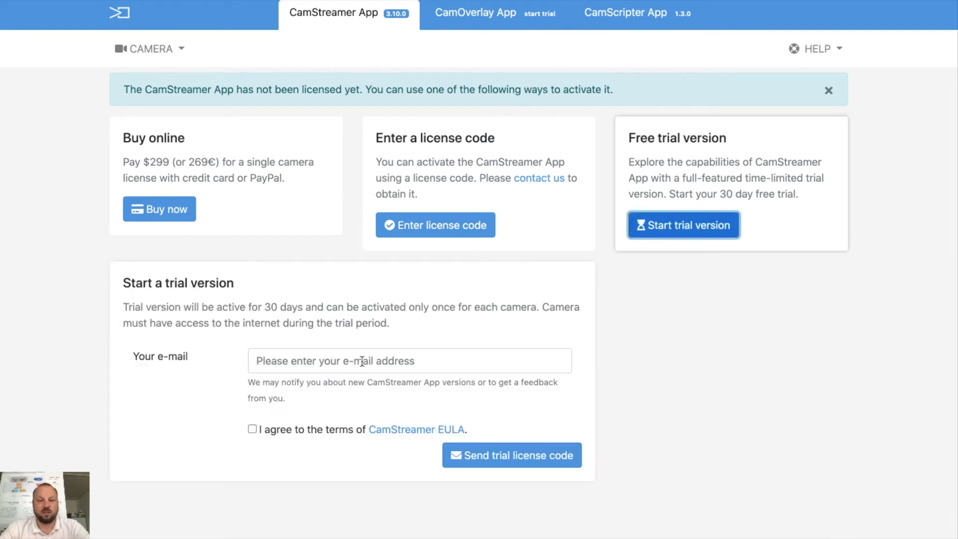
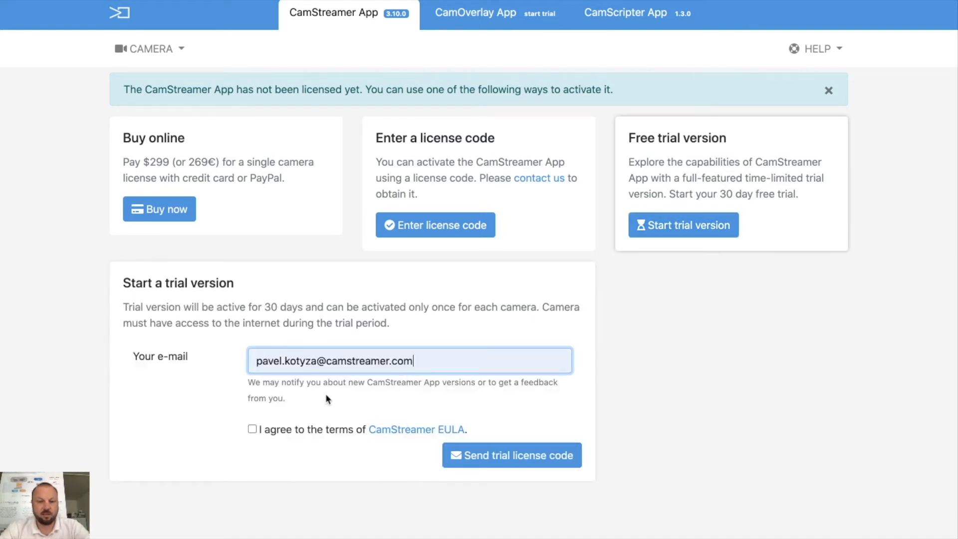
{"action": "left_click", "coordinate": [253, 429]}
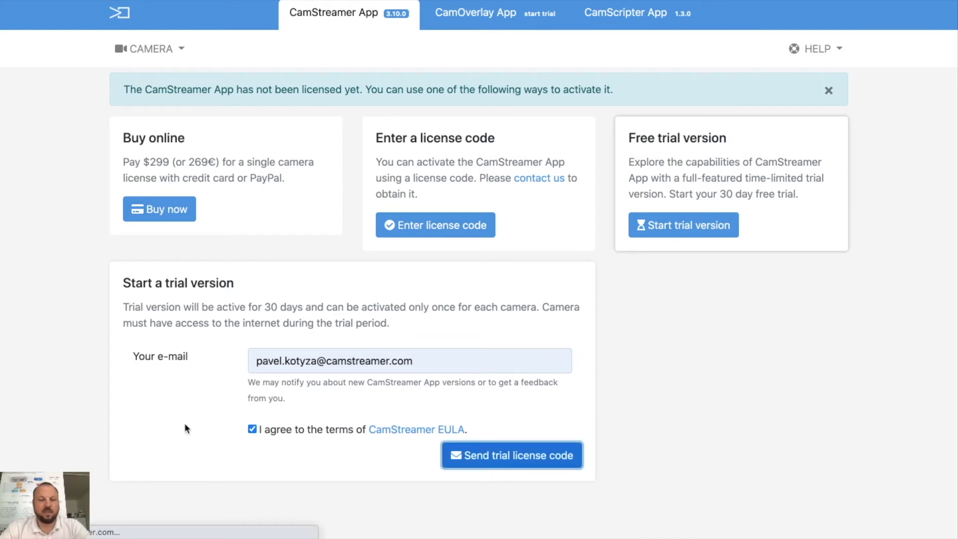
{"action": "left_click", "coordinate": [512, 455]}
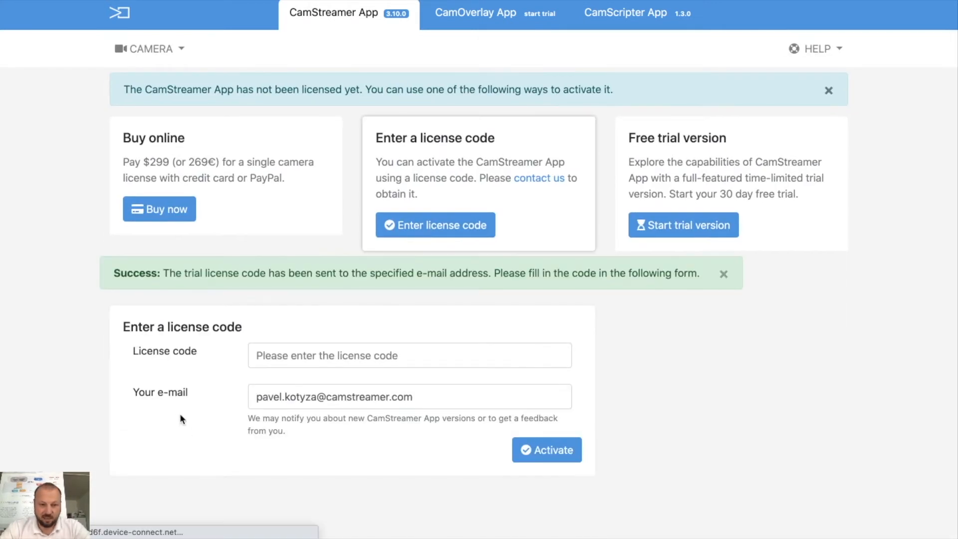
Step: Activate the entered trial license code so it is reported as accepted
{"action": "left_click", "coordinate": [409, 356]}
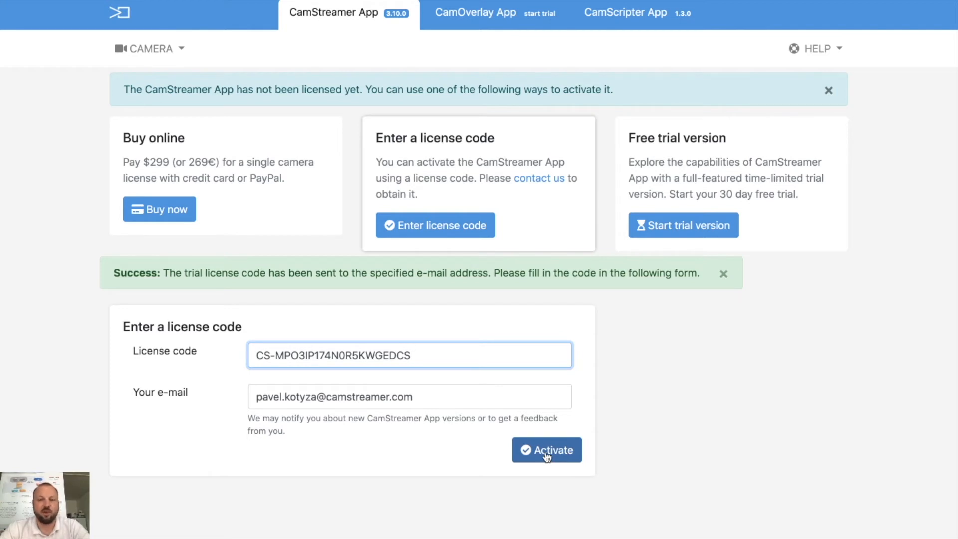
{"action": "left_click", "coordinate": [547, 449]}
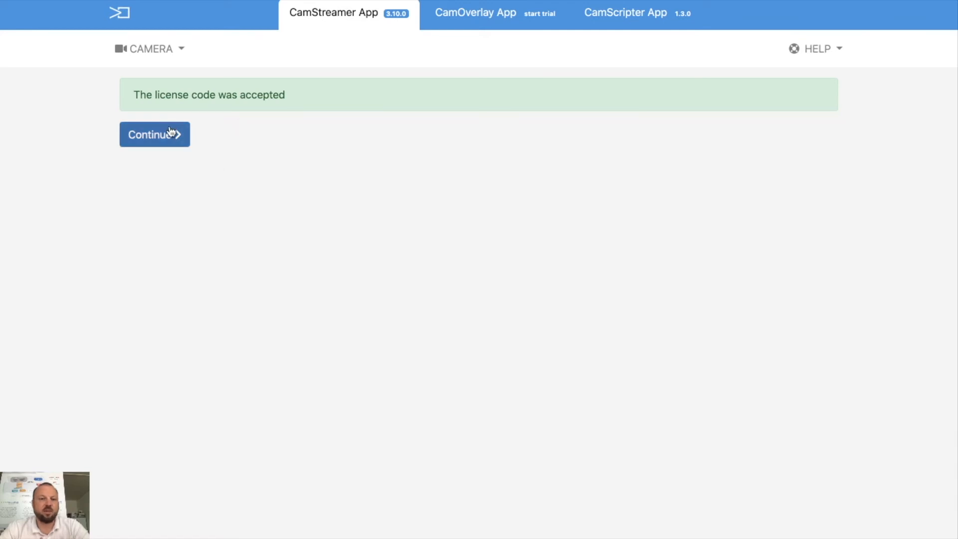
Step: Continue past the license confirmation, keep View Area 1 and choose the YouTube Live Events 24/7 platform
{"action": "left_click", "coordinate": [155, 134]}
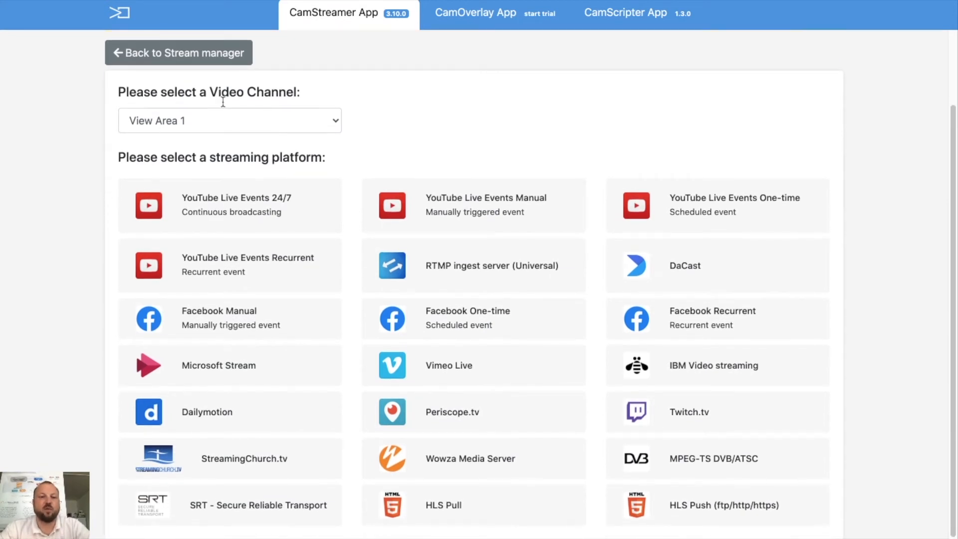
{"action": "left_click", "coordinate": [229, 120]}
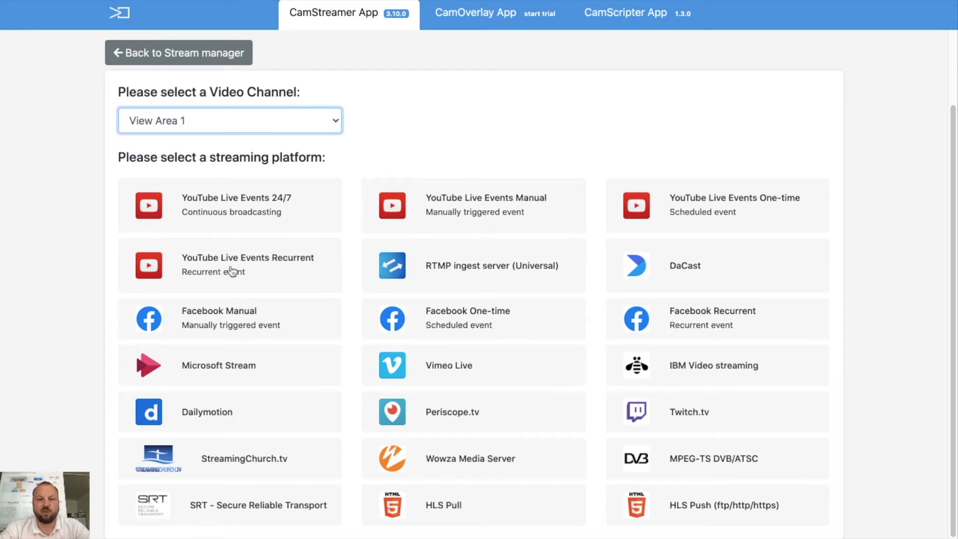
{"action": "mouse_move", "coordinate": [139, 171]}
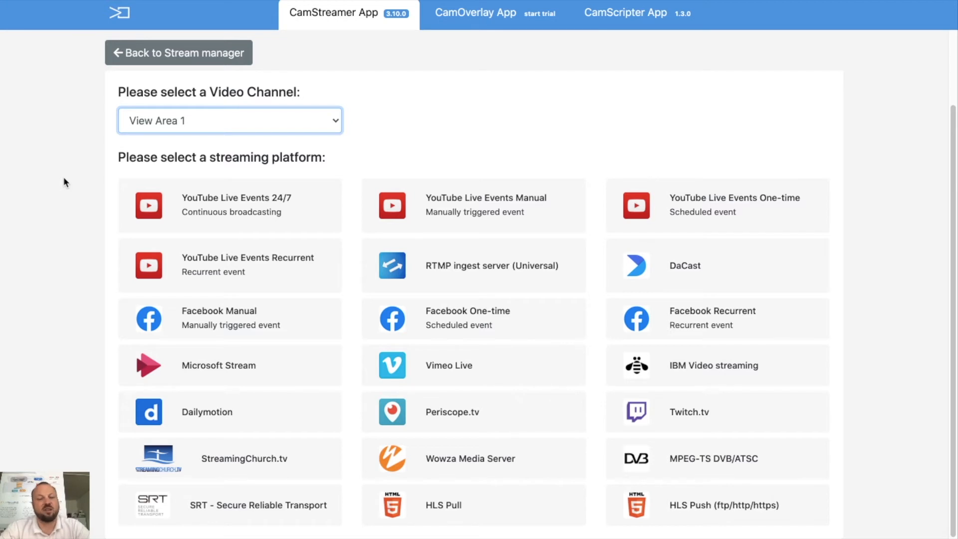
{"action": "mouse_move", "coordinate": [241, 202]}
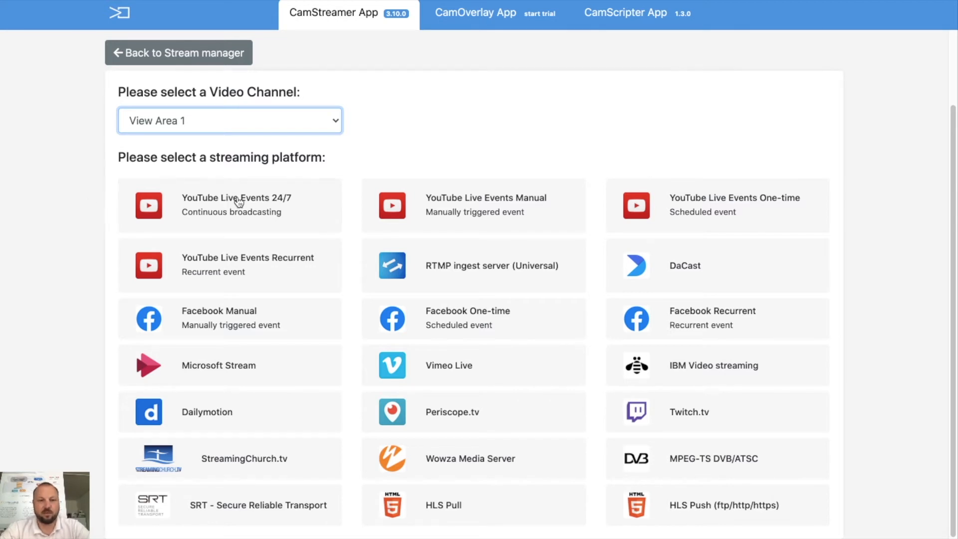
{"action": "left_click", "coordinate": [236, 205]}
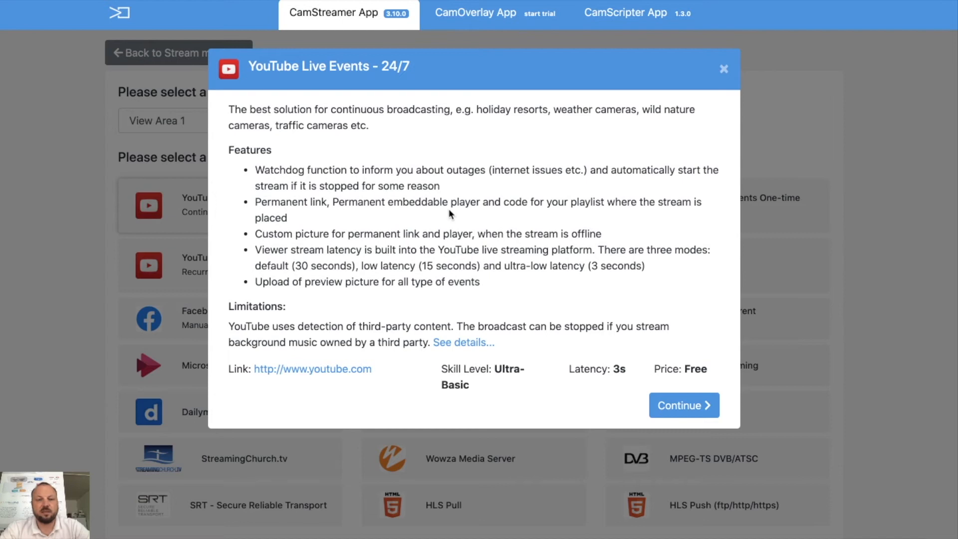
{"action": "mouse_move", "coordinate": [666, 328]}
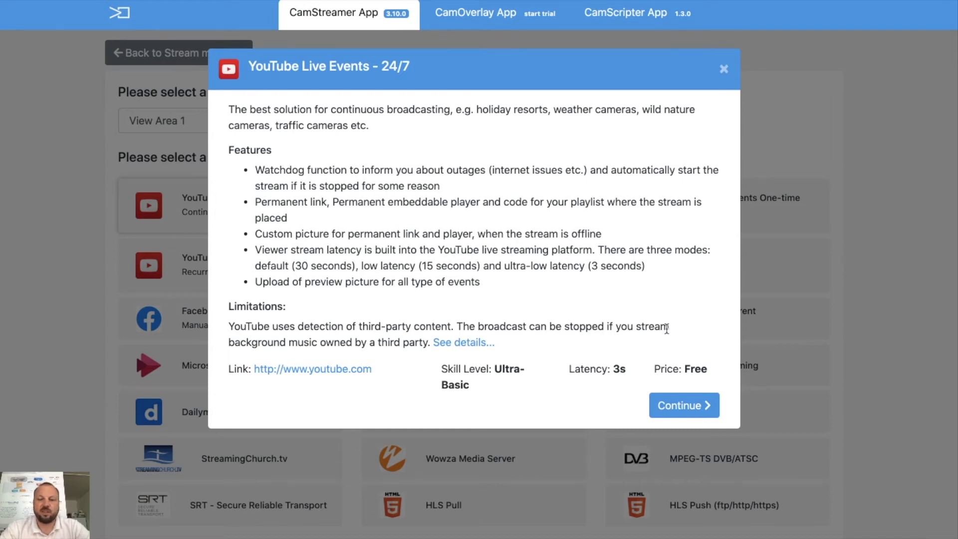
{"action": "left_click", "coordinate": [683, 405]}
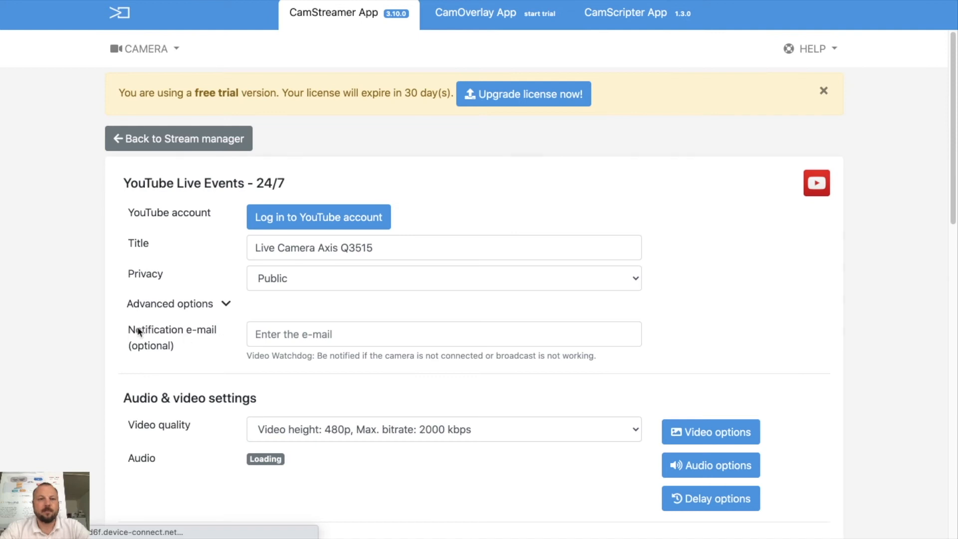
Step: Link a YouTube account through Google sign-in and grant CamStreamer access to it
{"action": "left_click", "coordinate": [318, 216]}
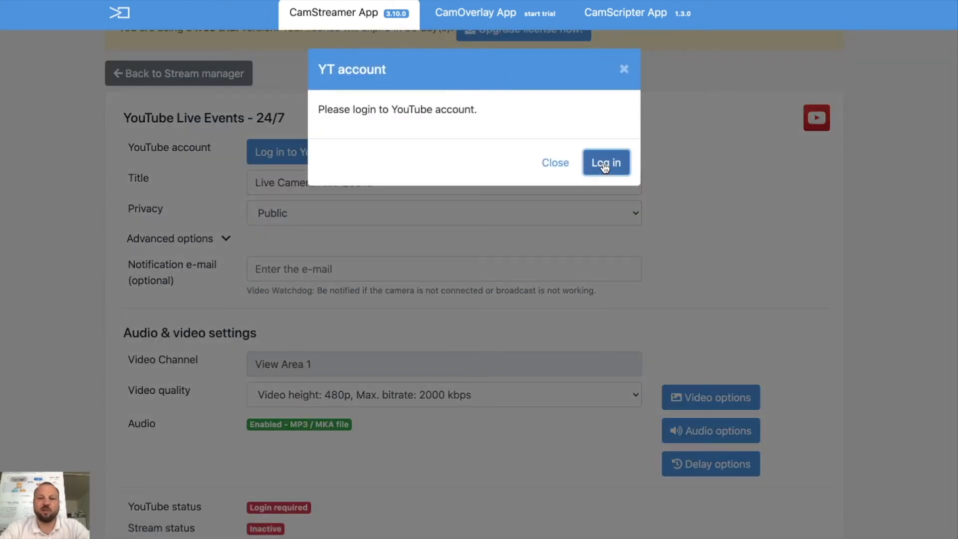
{"action": "left_click", "coordinate": [607, 161]}
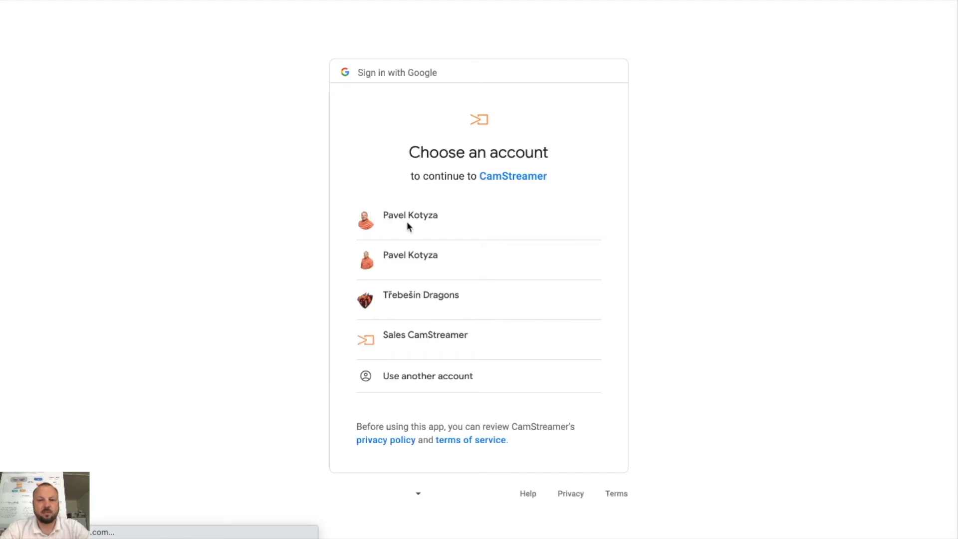
{"action": "mouse_move", "coordinate": [431, 224]}
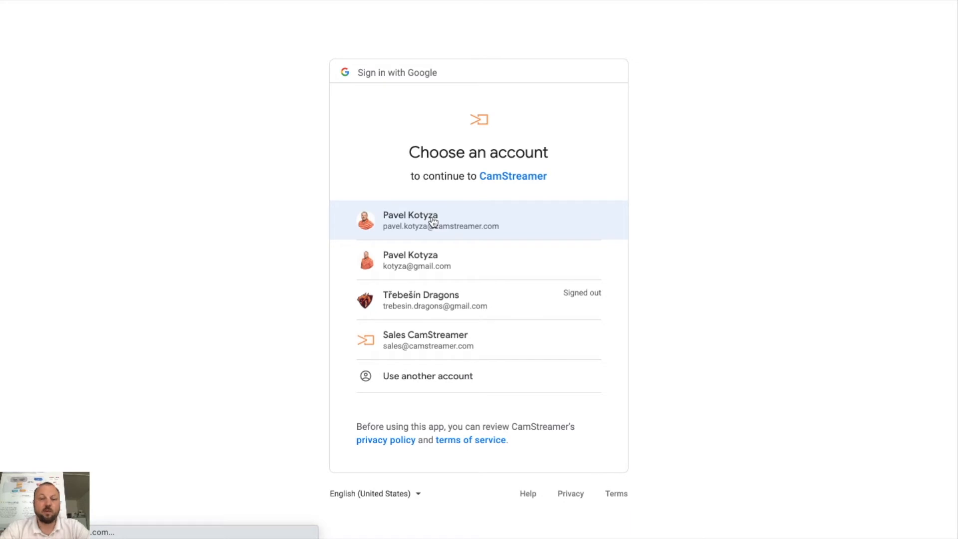
{"action": "left_click", "coordinate": [433, 221]}
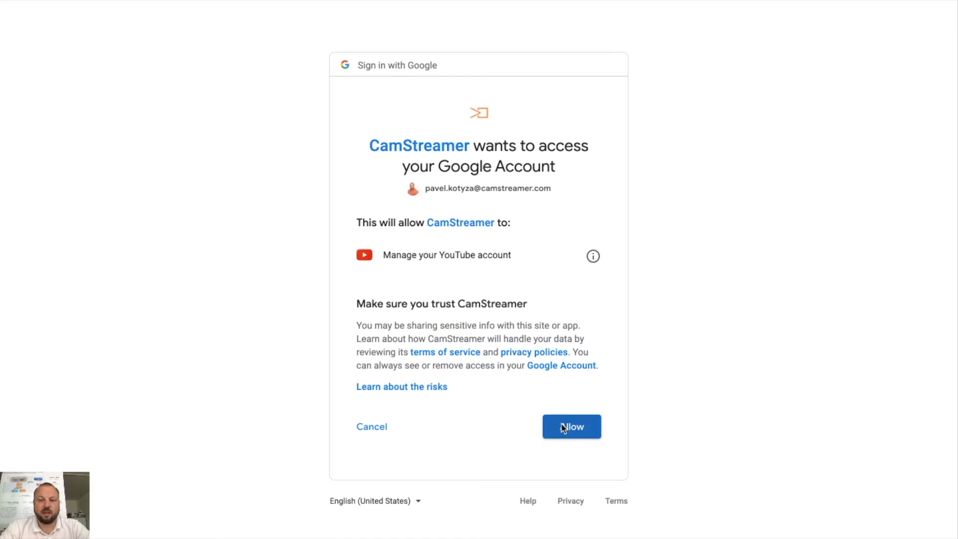
{"action": "left_click", "coordinate": [571, 426]}
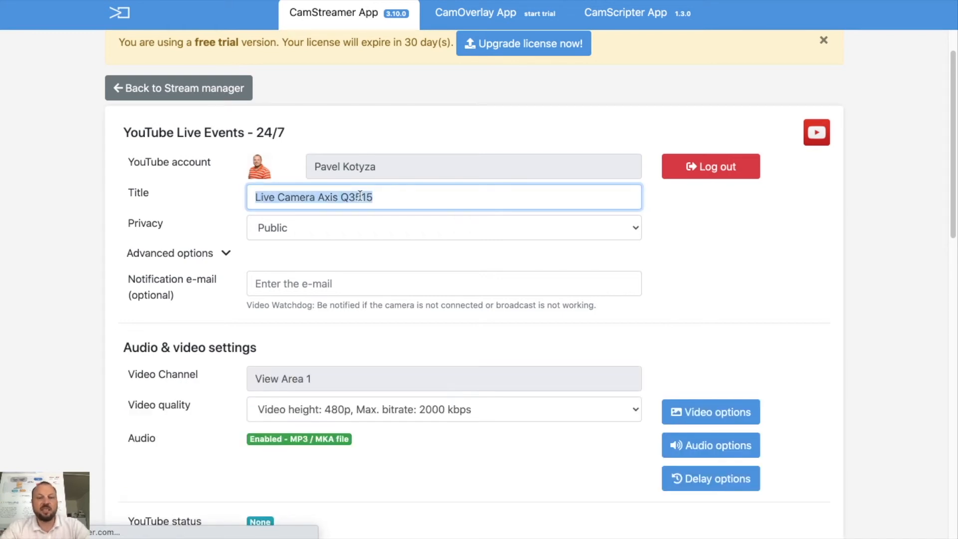
Step: Title the stream 'CamStreamer Talks' and describe it as a demo live stream, with advanced options shown
{"action": "type", "text": "Demo"}
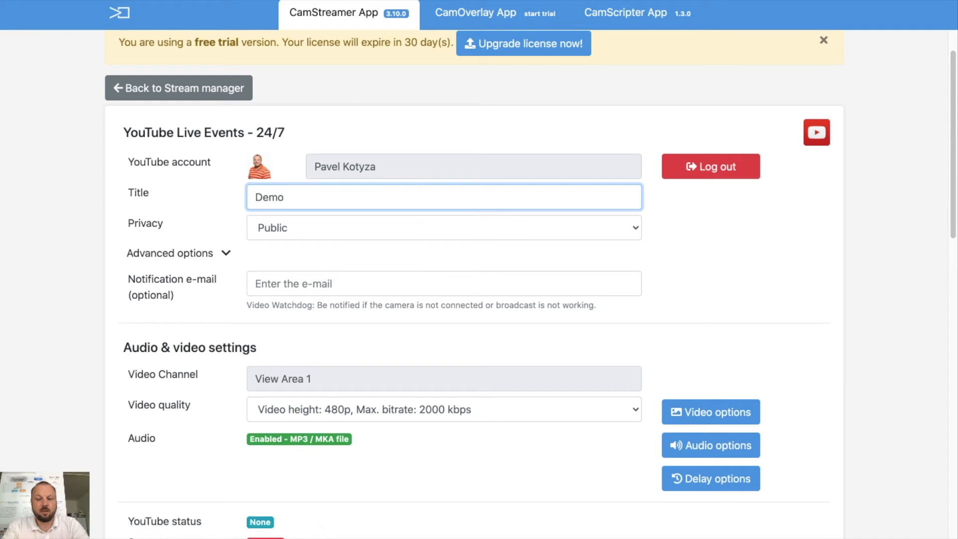
{"action": "type", "text": "CamStreamer Talks"}
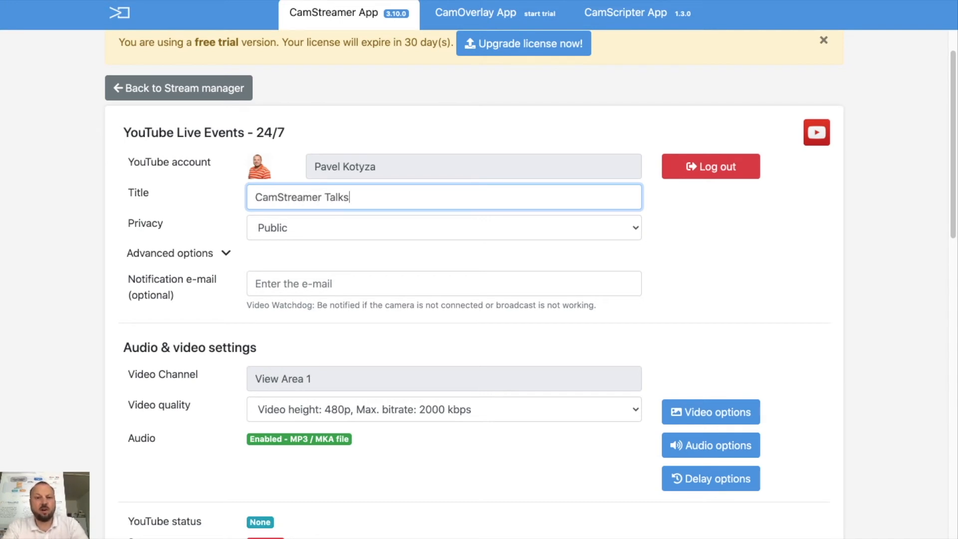
{"action": "mouse_move", "coordinate": [385, 227]}
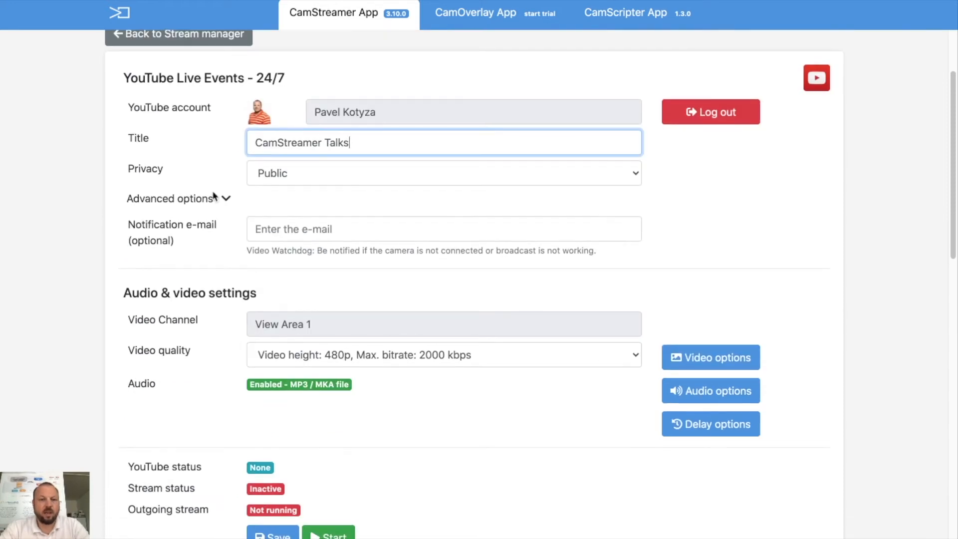
{"action": "left_click", "coordinate": [175, 198]}
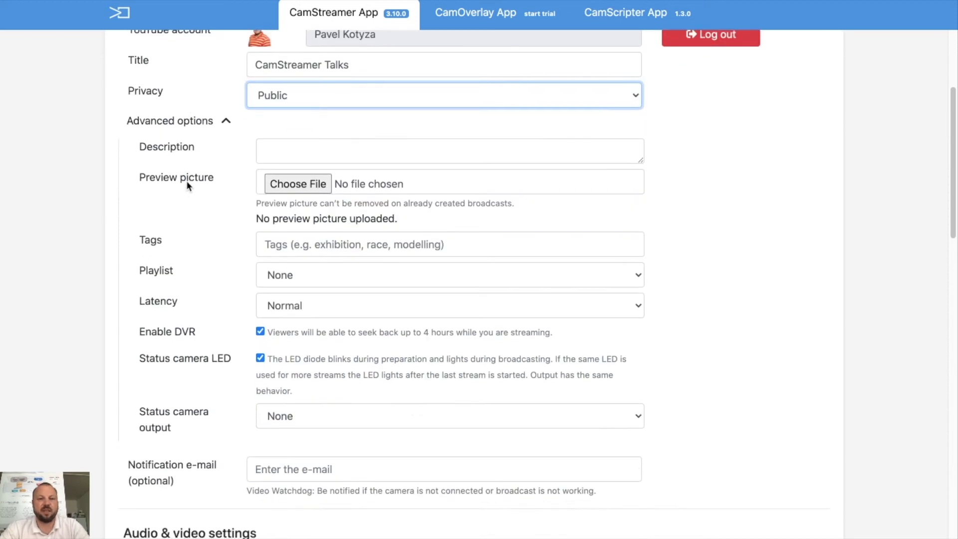
{"action": "type", "text": "This is a descri"}
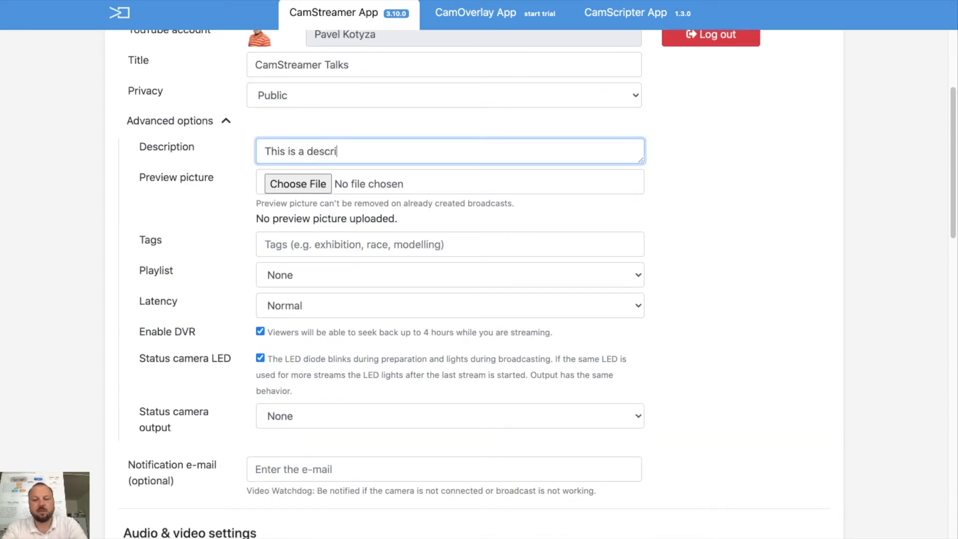
{"action": "type", "text": "ption of the CamStreamer Tlak"}
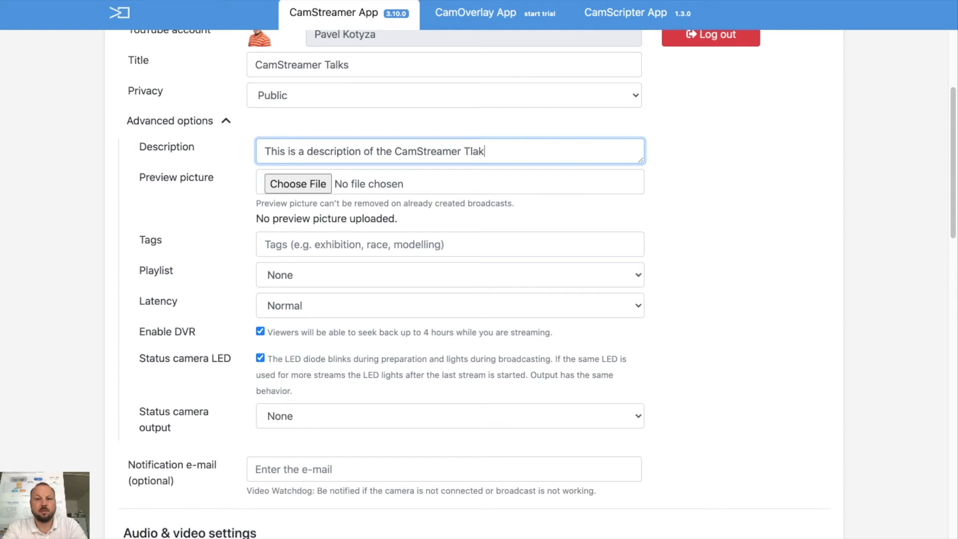
{"action": "type", "text": "Talks"}
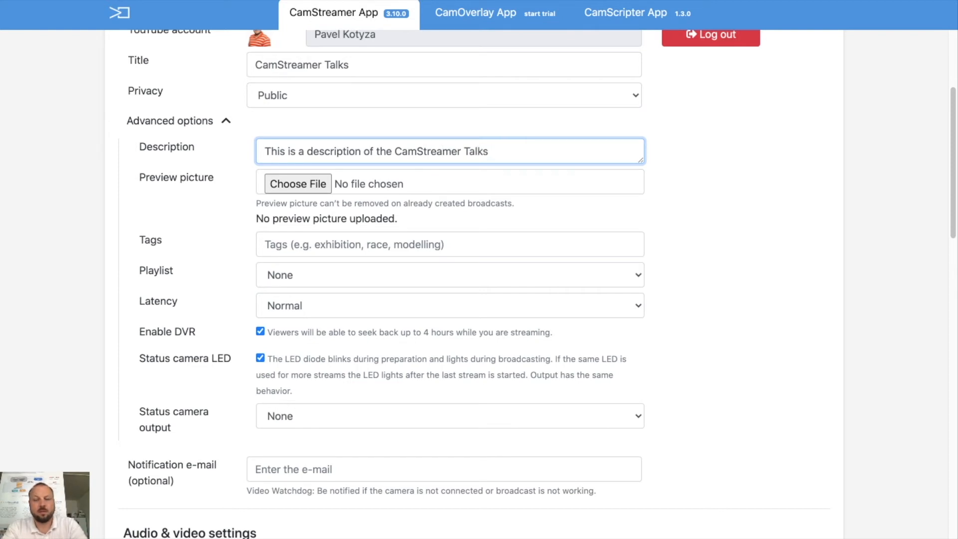
{"action": "type", "text": "demo live"}
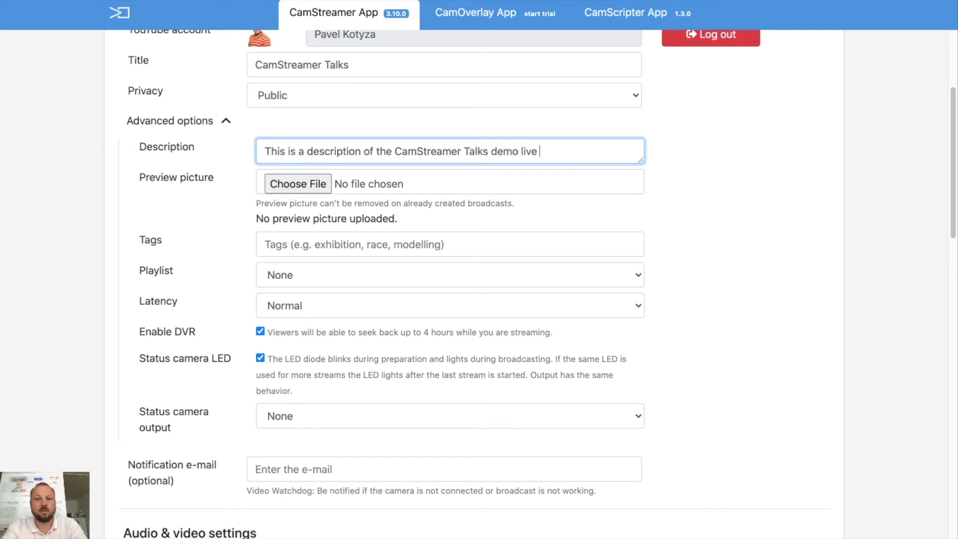
{"action": "type", "text": "stream"}
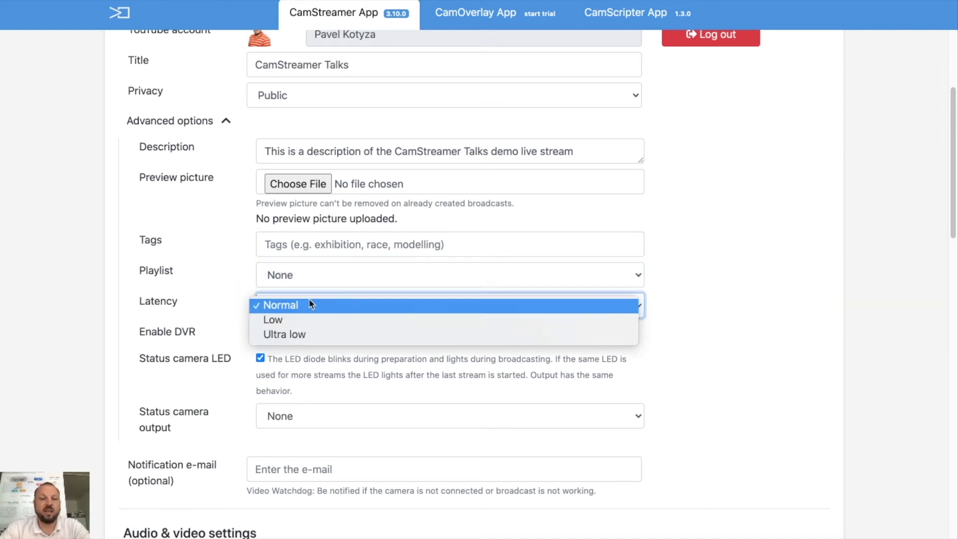
{"action": "mouse_move", "coordinate": [312, 339]}
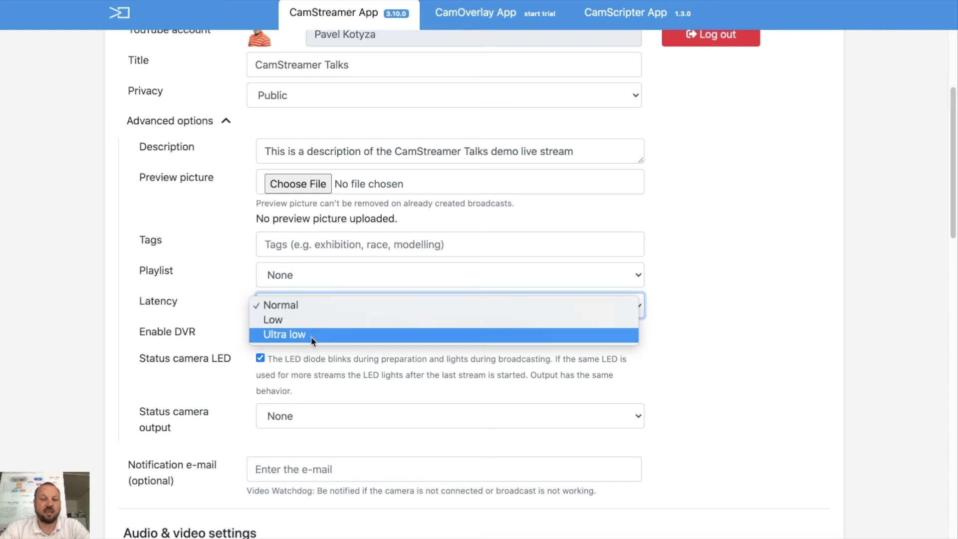
Step: Set the stream latency to Ultra low
{"action": "left_click", "coordinate": [283, 334]}
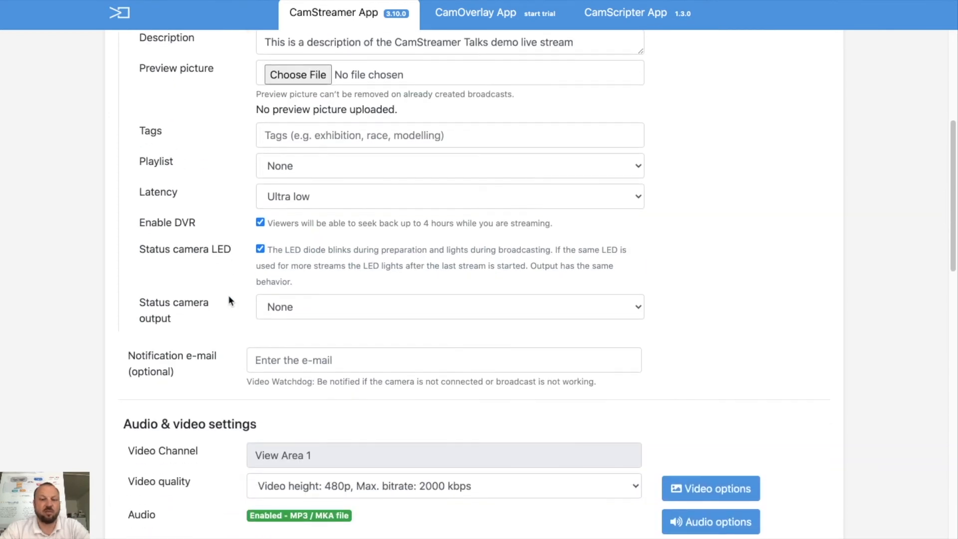
{"action": "scroll", "scroll_direction": "down", "scroll_amount": 3}
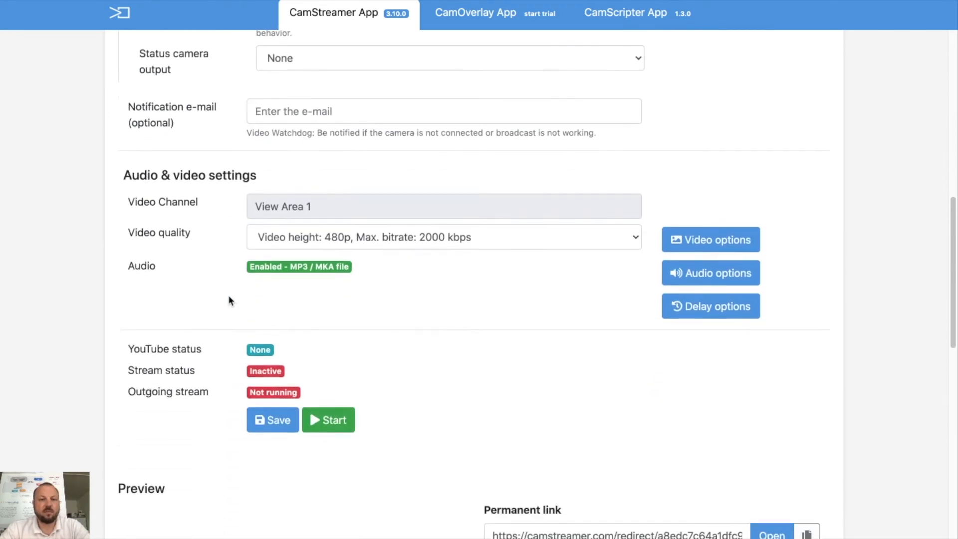
{"action": "scroll", "scroll_direction": "down", "scroll_amount": 3}
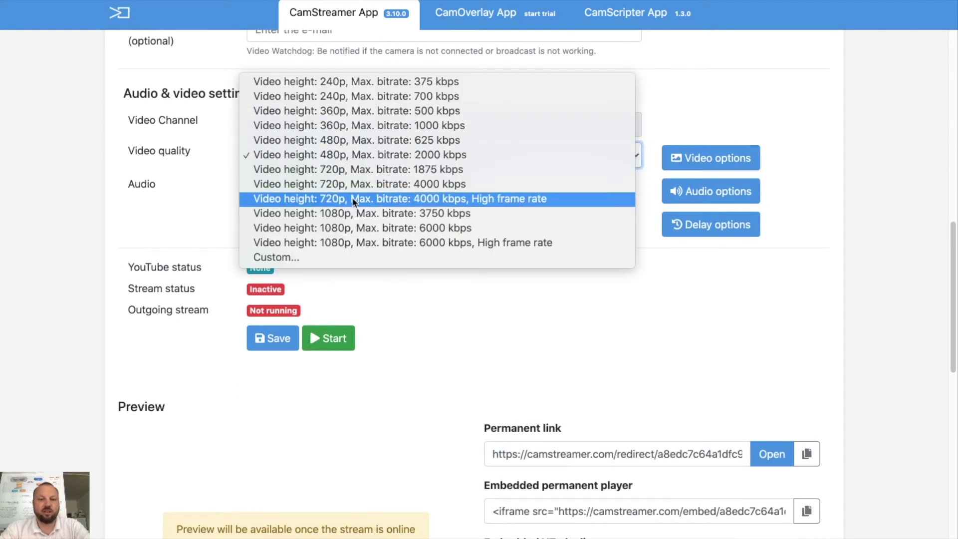
{"action": "mouse_move", "coordinate": [351, 235]}
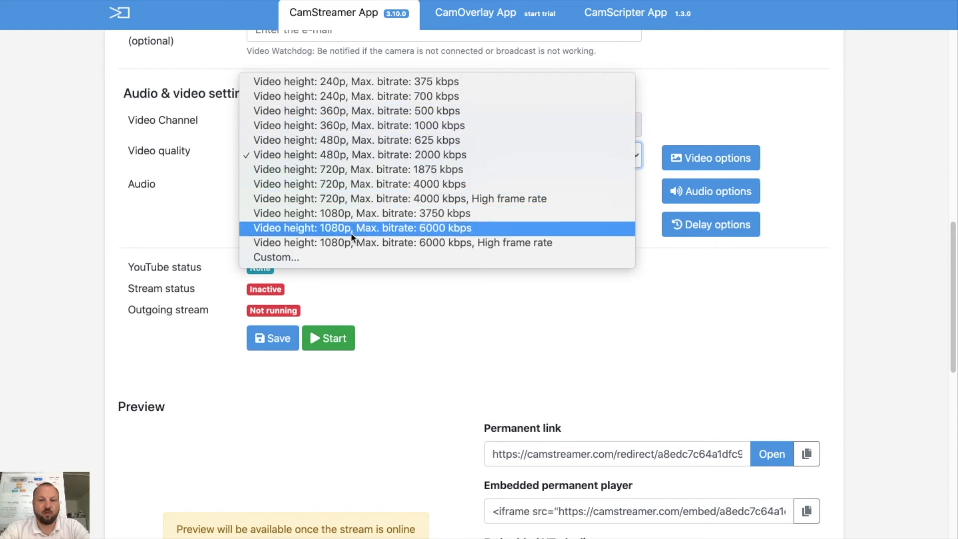
Step: Set the audio source to Microphone/Line in Audio options and save it
{"action": "left_click", "coordinate": [359, 184]}
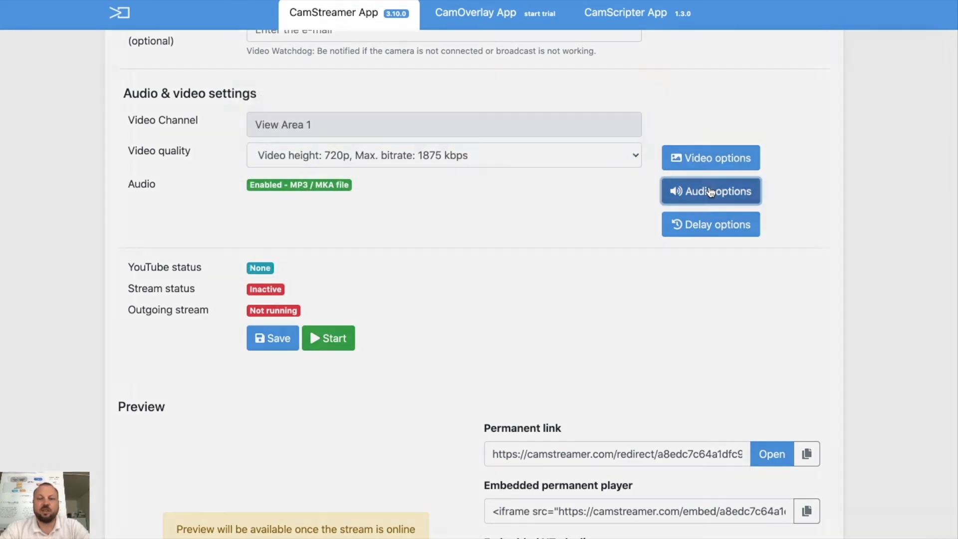
{"action": "left_click", "coordinate": [710, 190]}
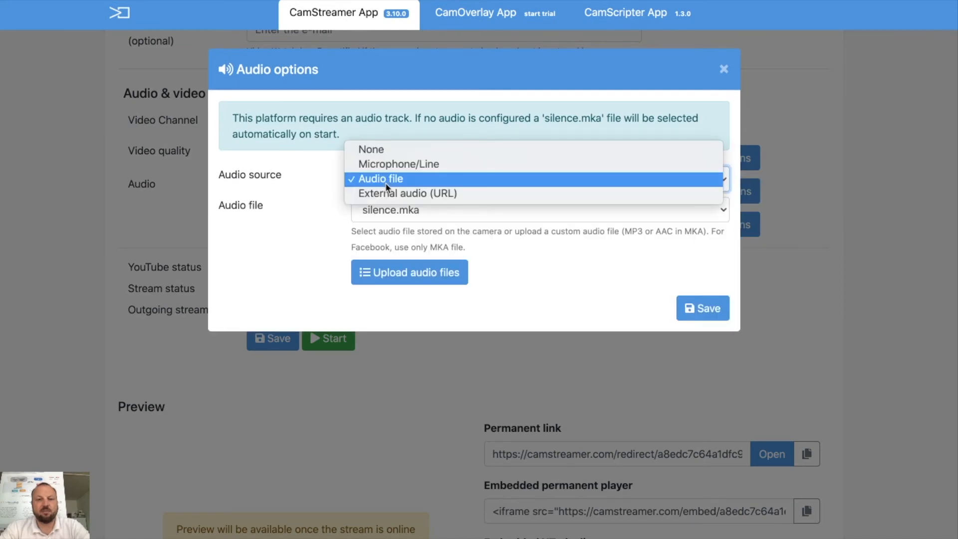
{"action": "mouse_move", "coordinate": [381, 163]}
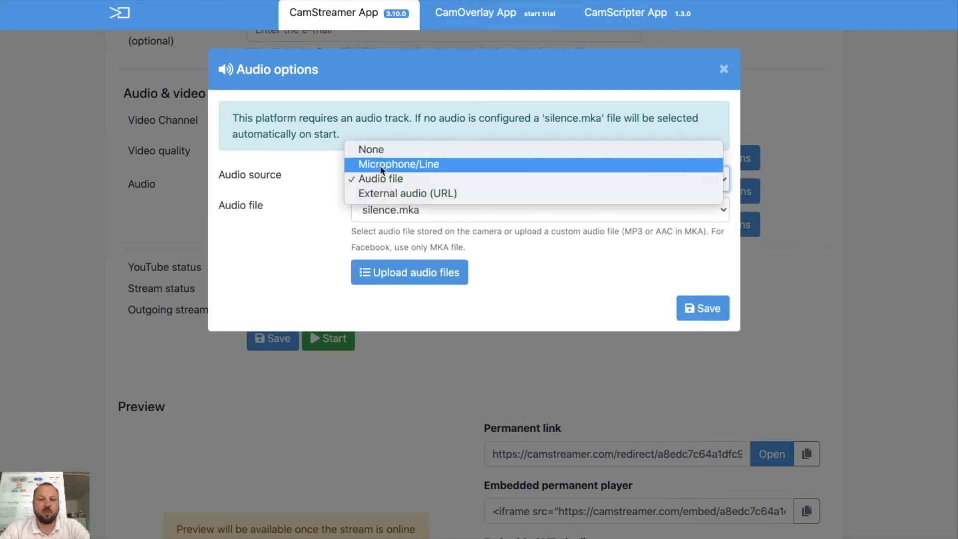
{"action": "mouse_move", "coordinate": [379, 186]}
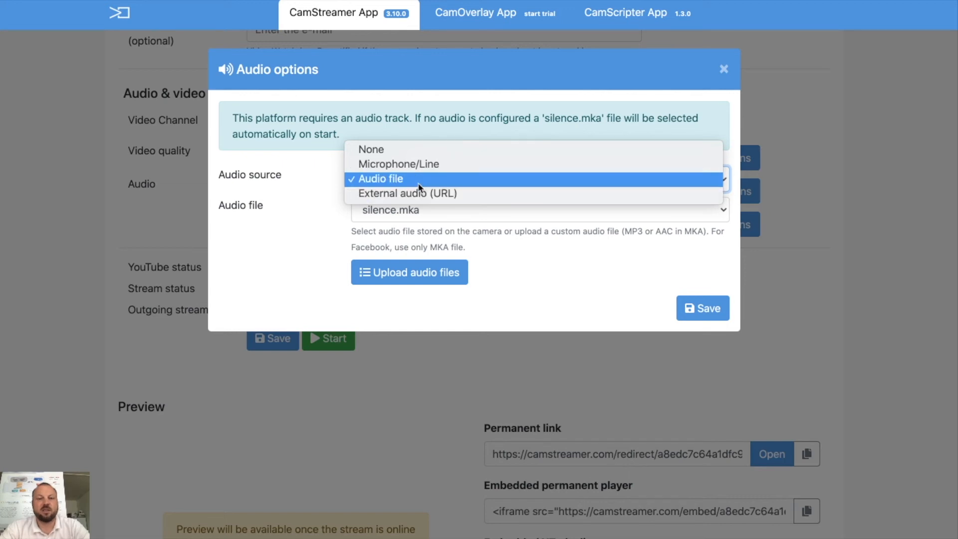
{"action": "left_click", "coordinate": [401, 164]}
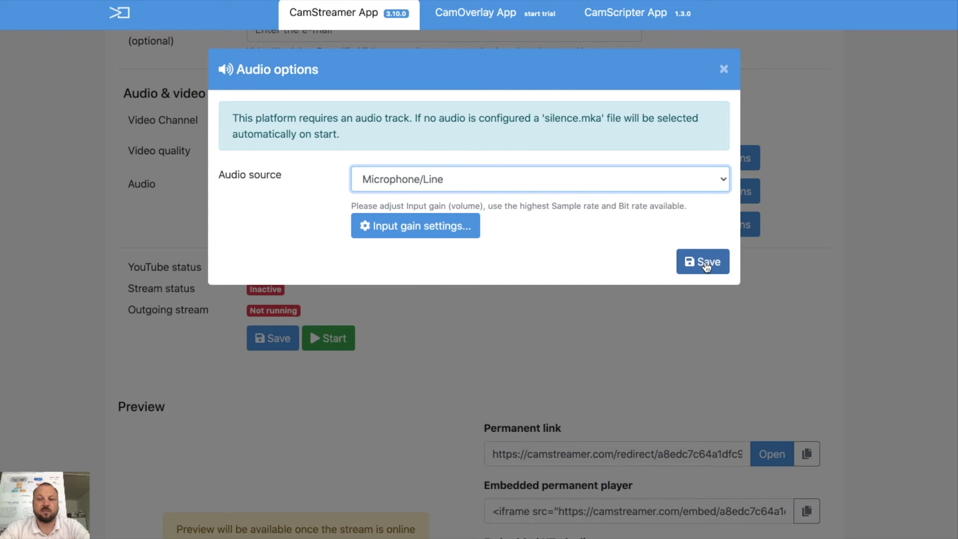
{"action": "left_click", "coordinate": [702, 262]}
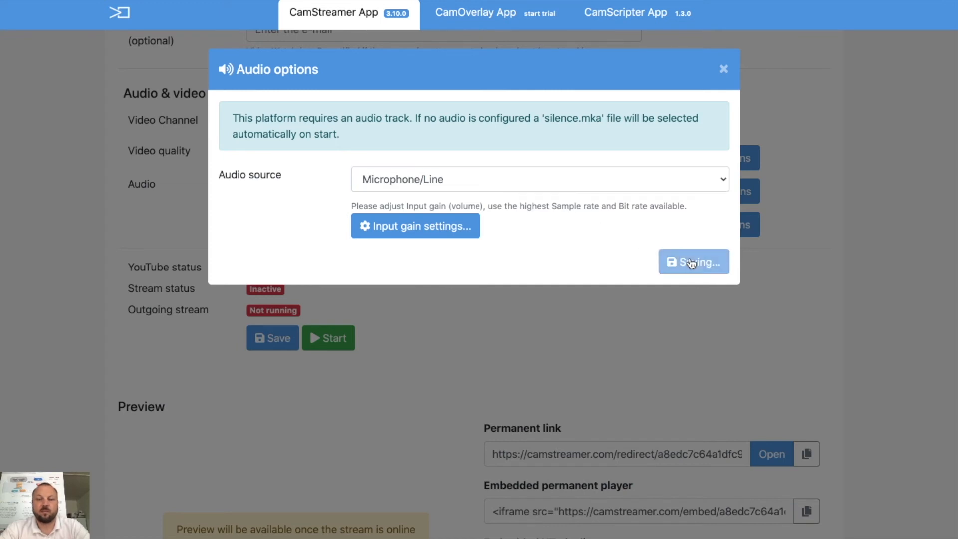
{"action": "left_click", "coordinate": [694, 261]}
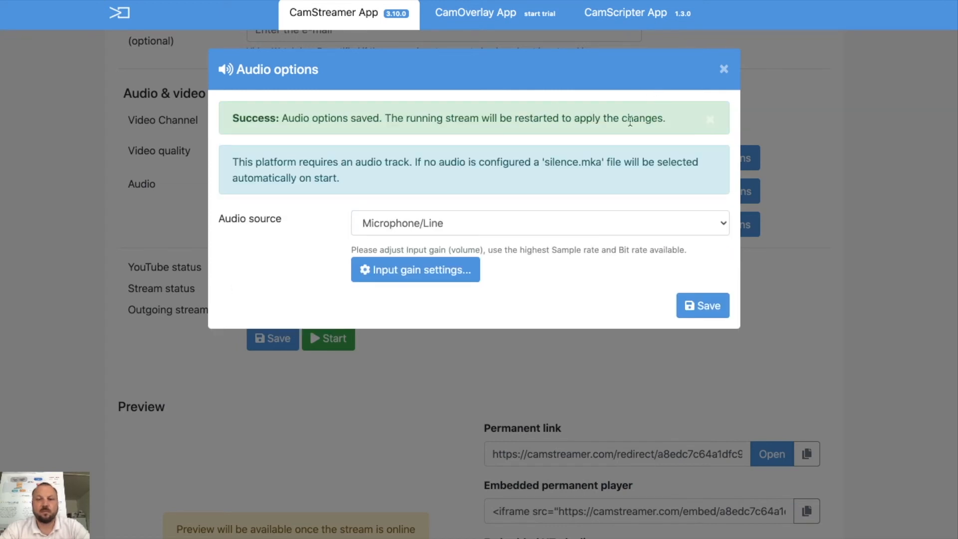
{"action": "left_click", "coordinate": [725, 68]}
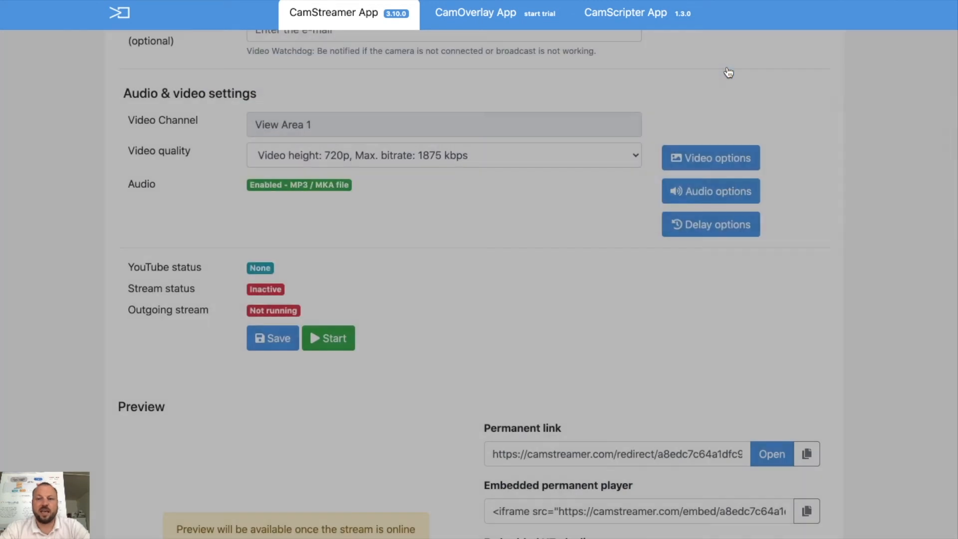
Step: Select the whole permanent link address of the live event
{"action": "scroll", "scroll_direction": "down", "scroll_amount": 3}
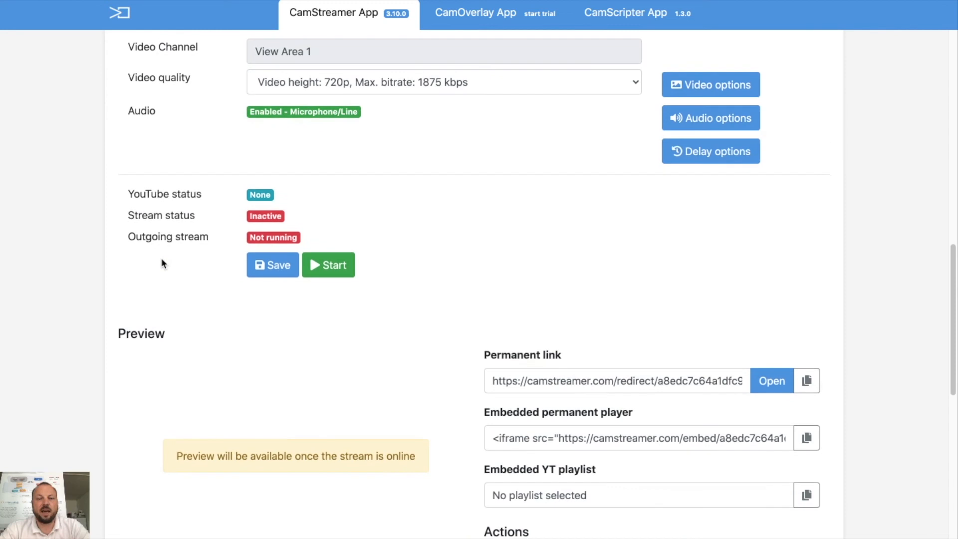
{"action": "scroll", "scroll_direction": "down", "scroll_amount": 3}
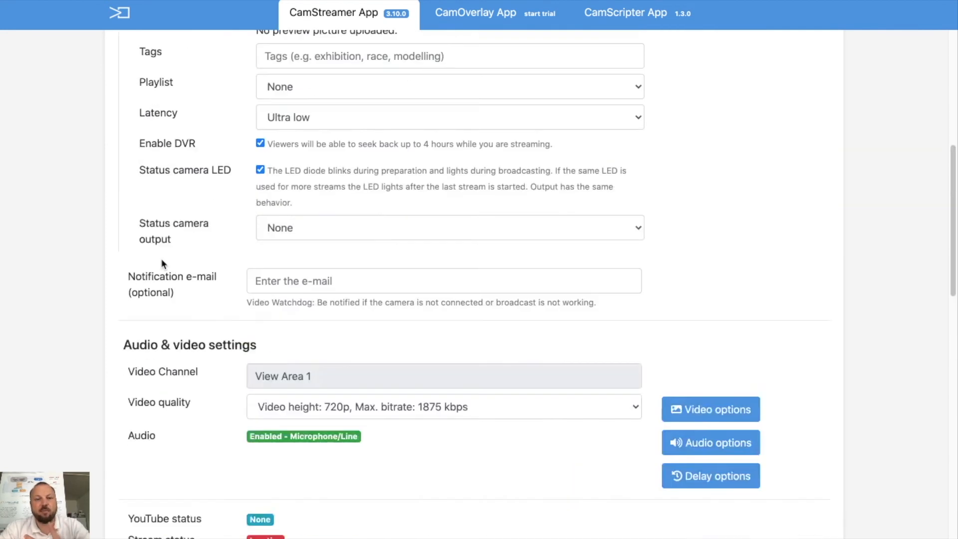
{"action": "scroll", "scroll_direction": "down", "scroll_amount": 3}
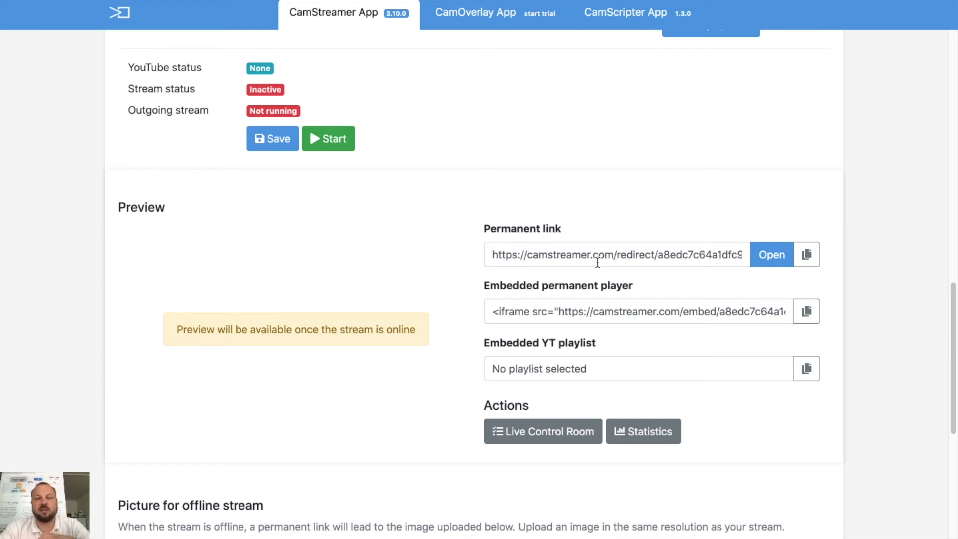
{"action": "left_click", "coordinate": [615, 254]}
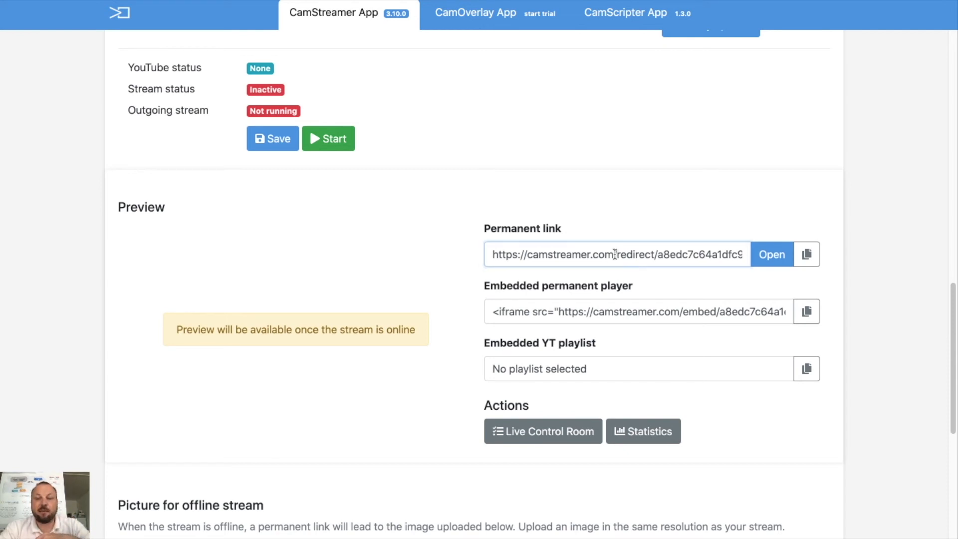
{"action": "triple_click", "coordinate": [614, 254]}
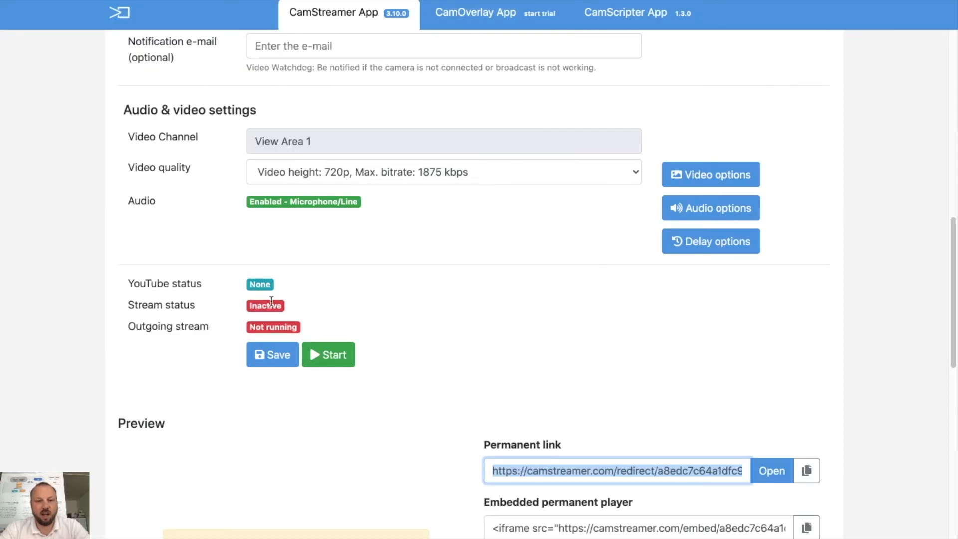
Step: Save the live event settings and start the stream
{"action": "left_click", "coordinate": [271, 355]}
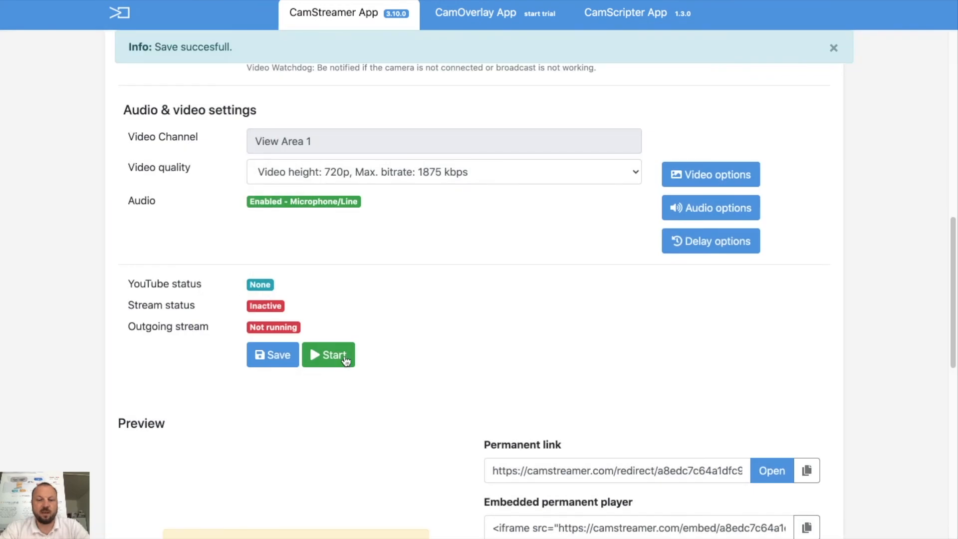
{"action": "left_click", "coordinate": [335, 356]}
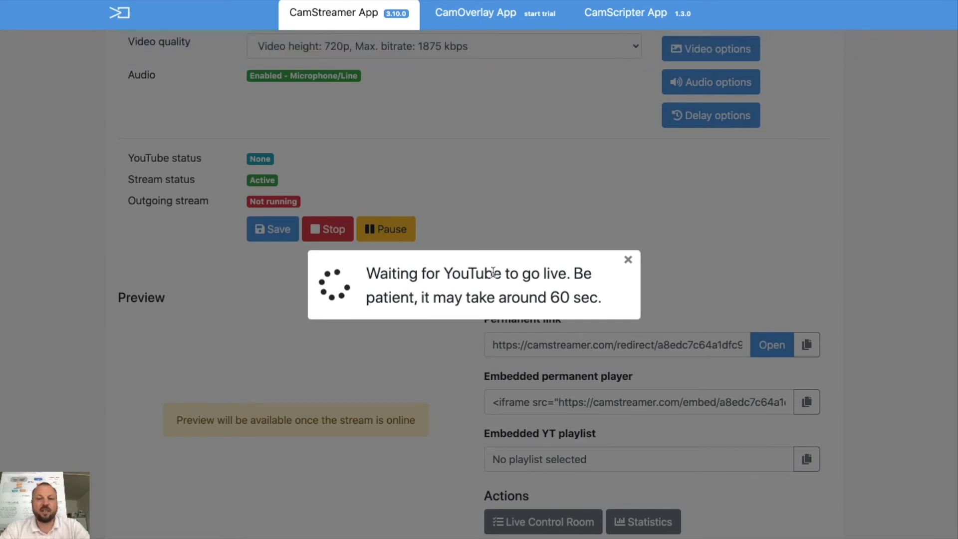
{"action": "mouse_move", "coordinate": [444, 294]}
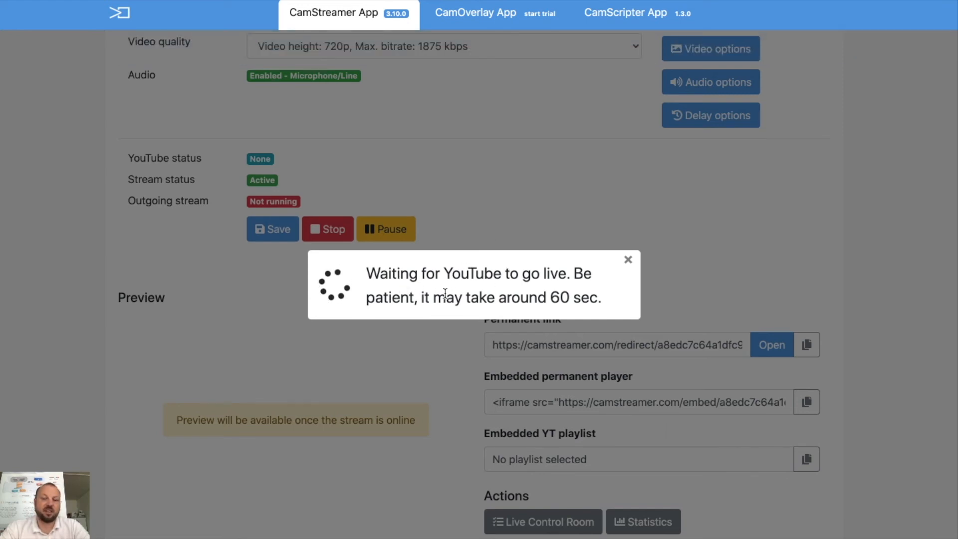
{"action": "mouse_move", "coordinate": [588, 131]}
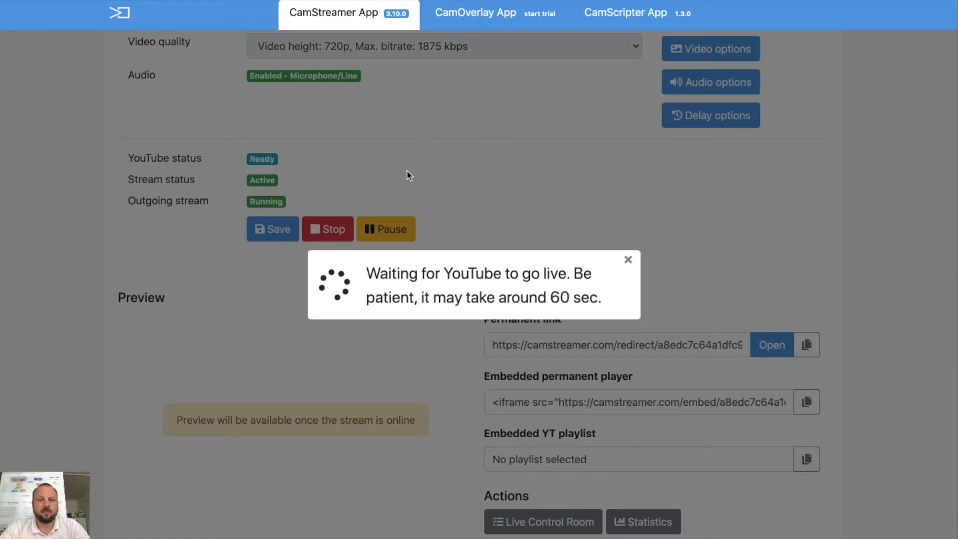
{"action": "mouse_move", "coordinate": [408, 190]}
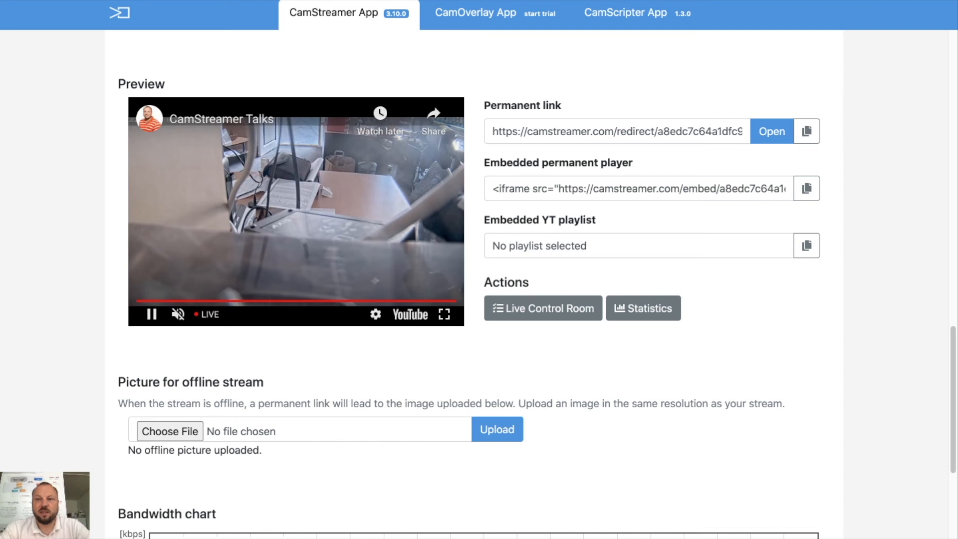
{"action": "left_click", "coordinate": [543, 308]}
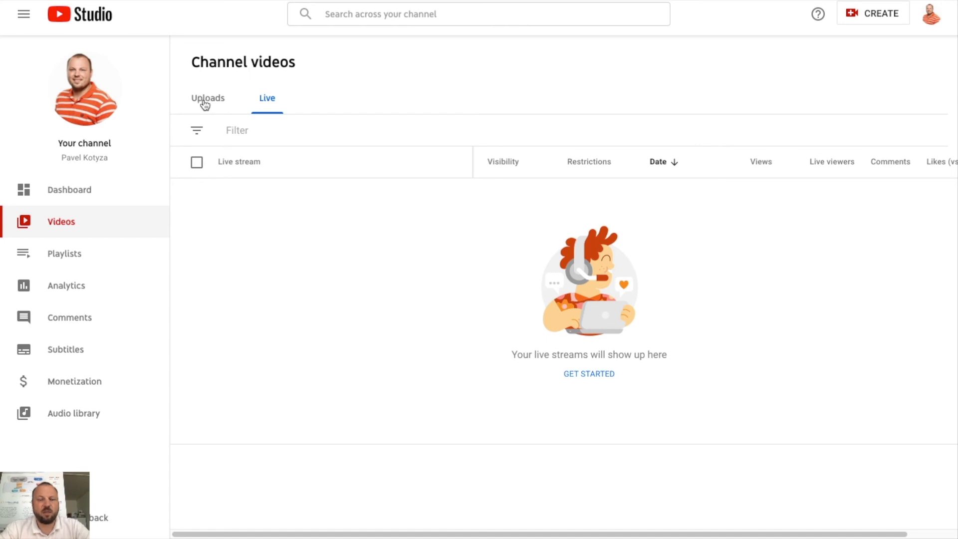
{"action": "left_click", "coordinate": [208, 97]}
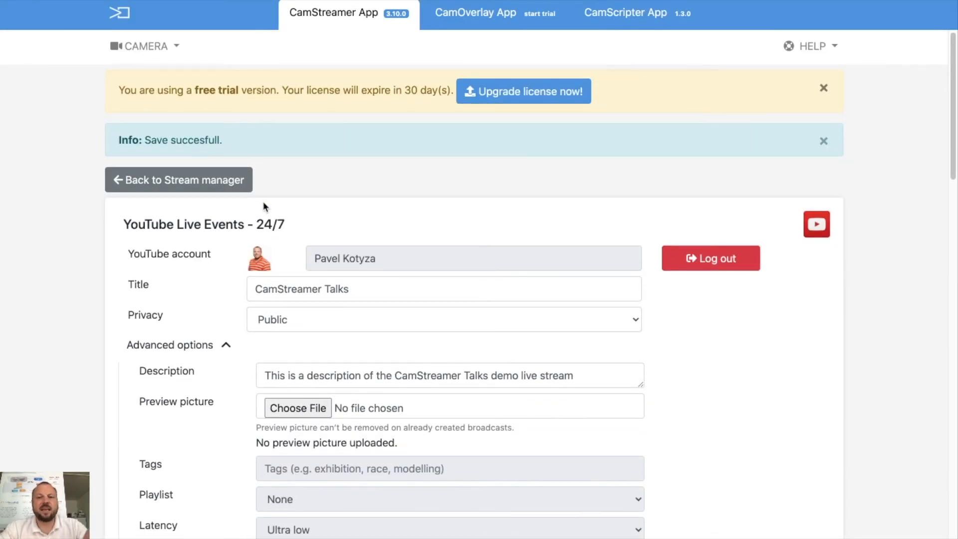
{"action": "scroll", "scroll_direction": "down", "scroll_amount": 3}
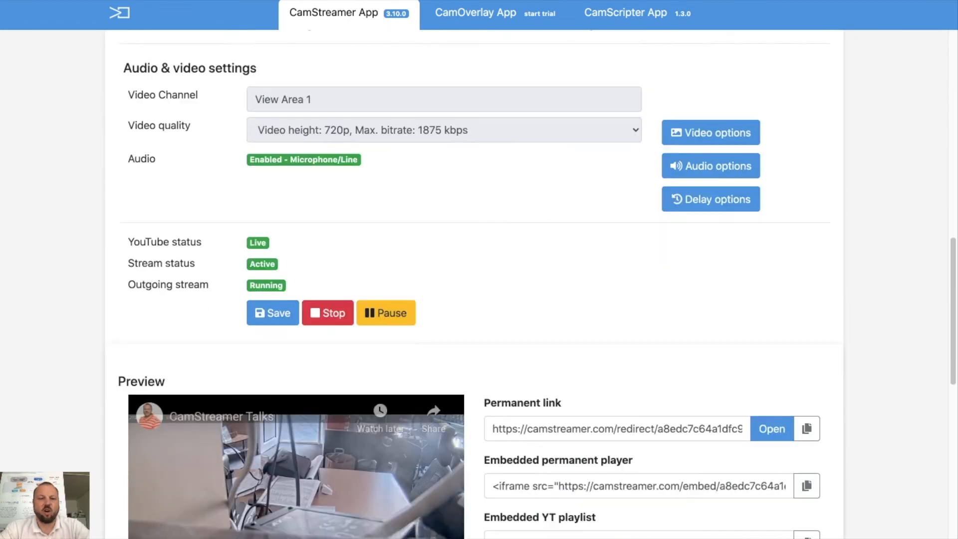
{"action": "scroll", "scroll_direction": "down", "scroll_amount": 3}
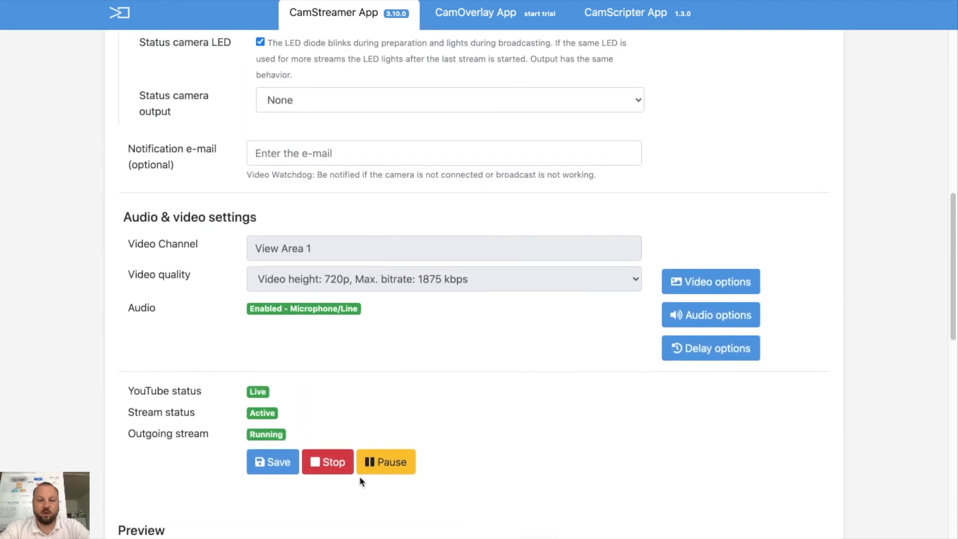
{"action": "mouse_move", "coordinate": [386, 467]}
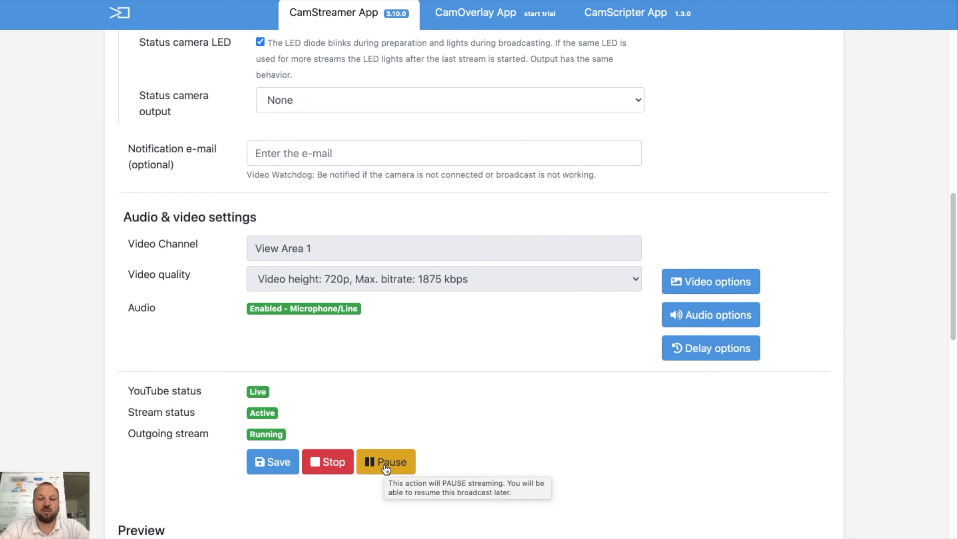
{"action": "mouse_move", "coordinate": [387, 467]}
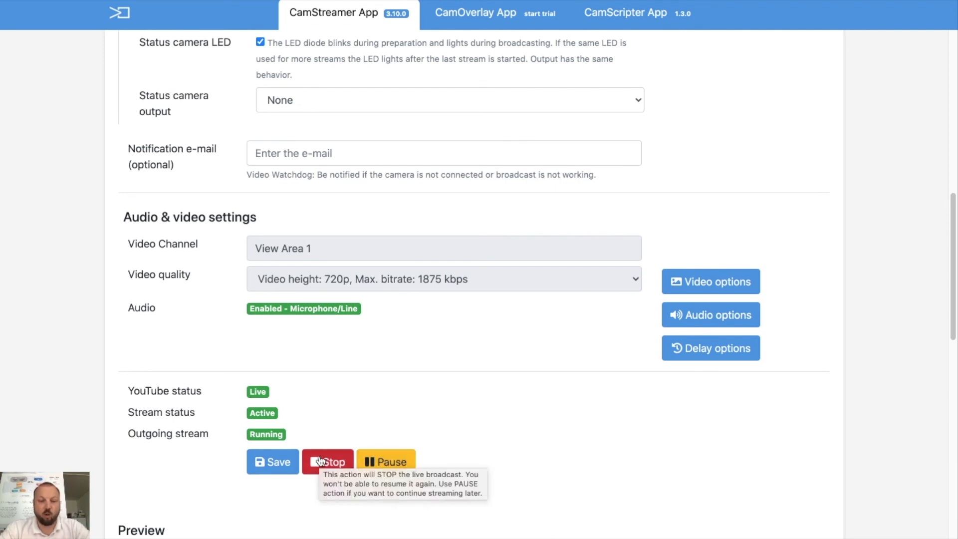
{"action": "mouse_move", "coordinate": [331, 443]}
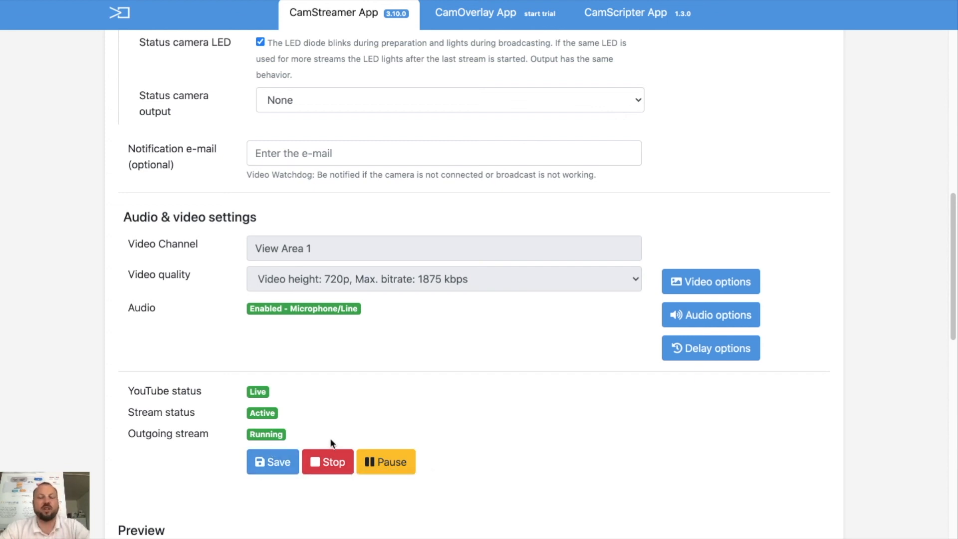
Step: Stop the live broadcast and confirm it should be stopped rather than paused
{"action": "scroll", "scroll_direction": "down", "scroll_amount": 3}
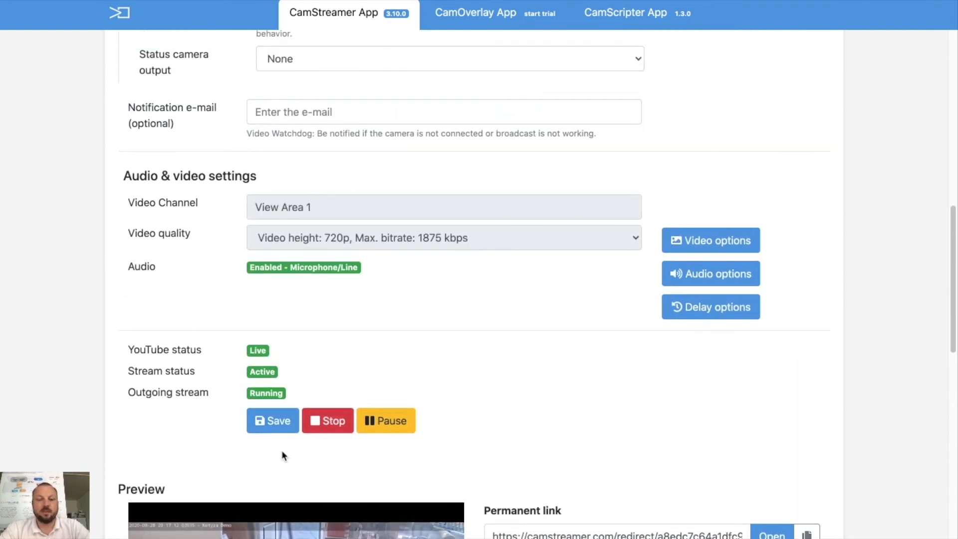
{"action": "left_click", "coordinate": [327, 420]}
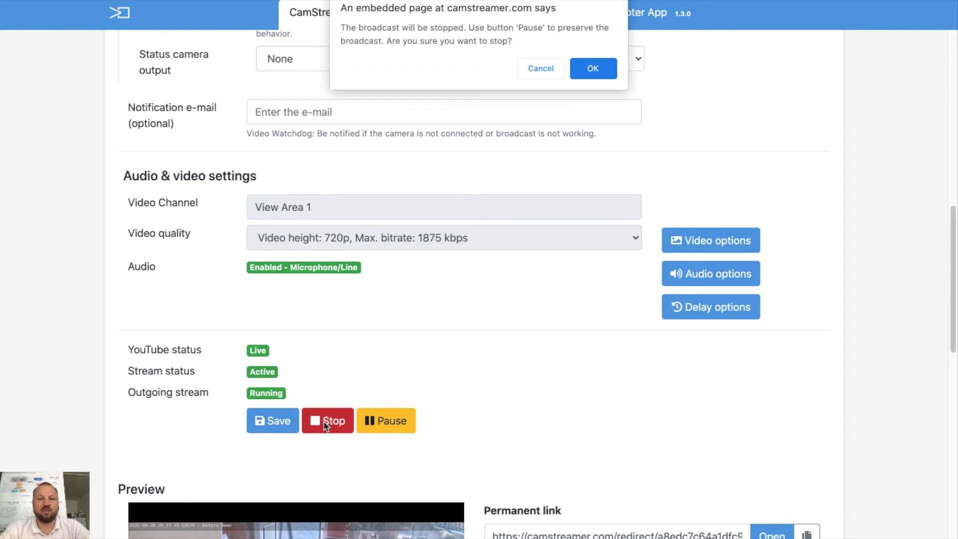
{"action": "left_click", "coordinate": [593, 68]}
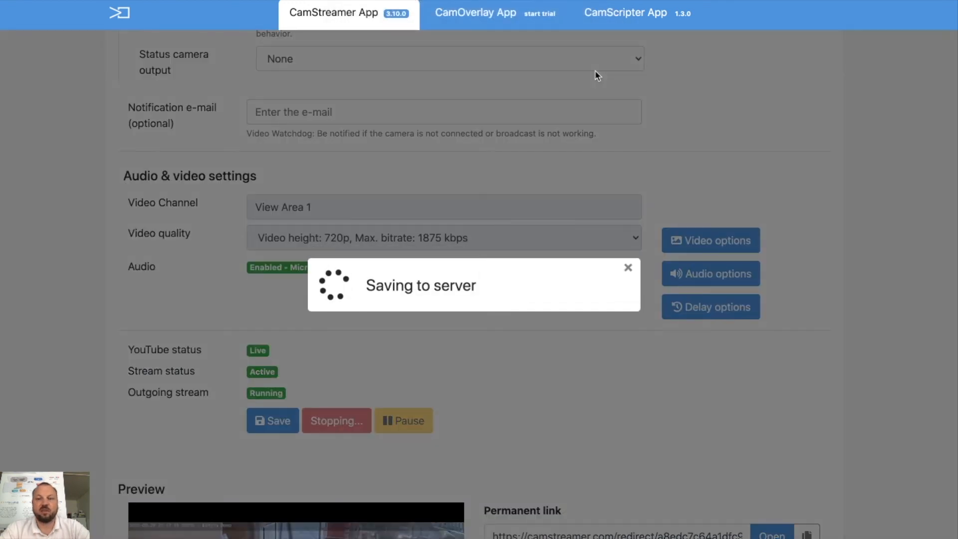